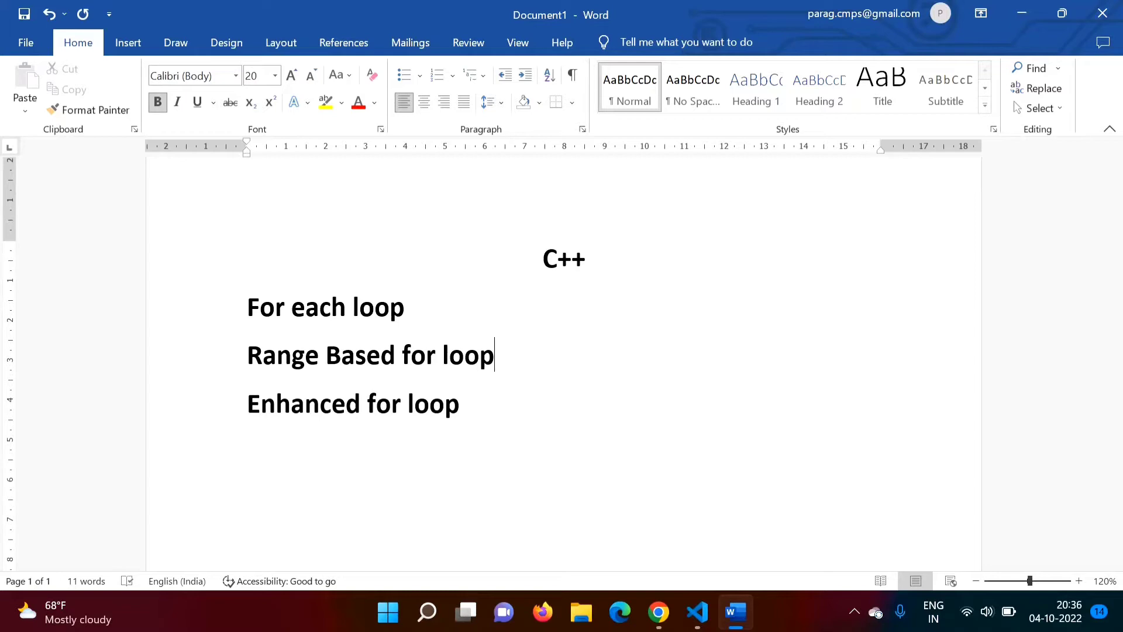
pyautogui.moveTo(412, 460)
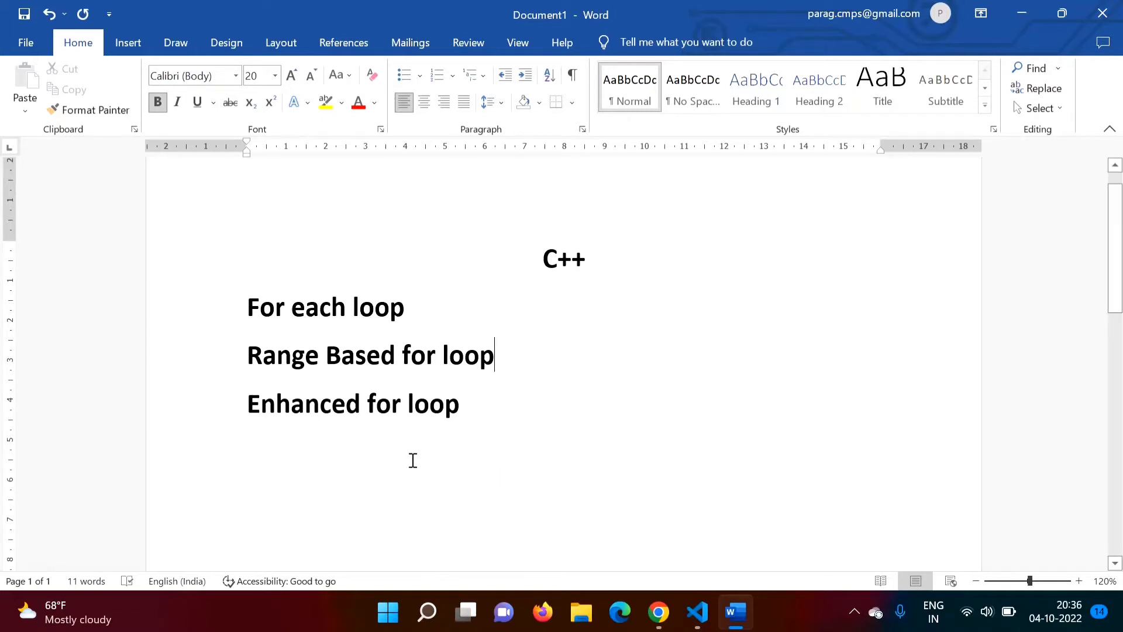
# - Add a 'C++ 11' line below the 'Enhanced for loop' heading in the Word notes
pyautogui.tripleClick(352, 402)
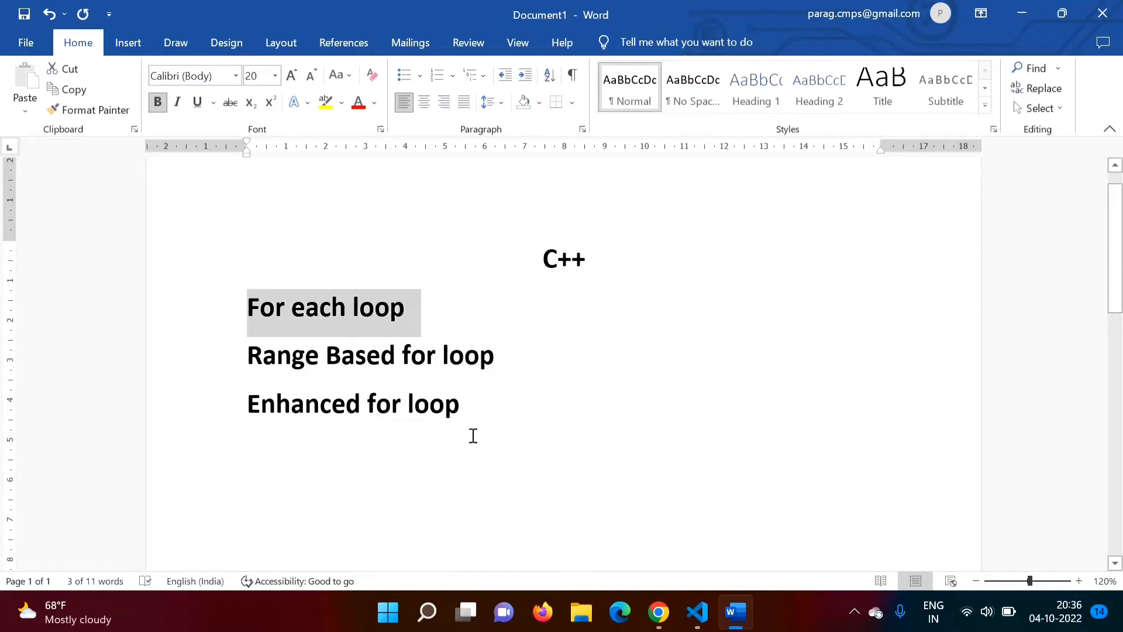
pyautogui.click(459, 404)
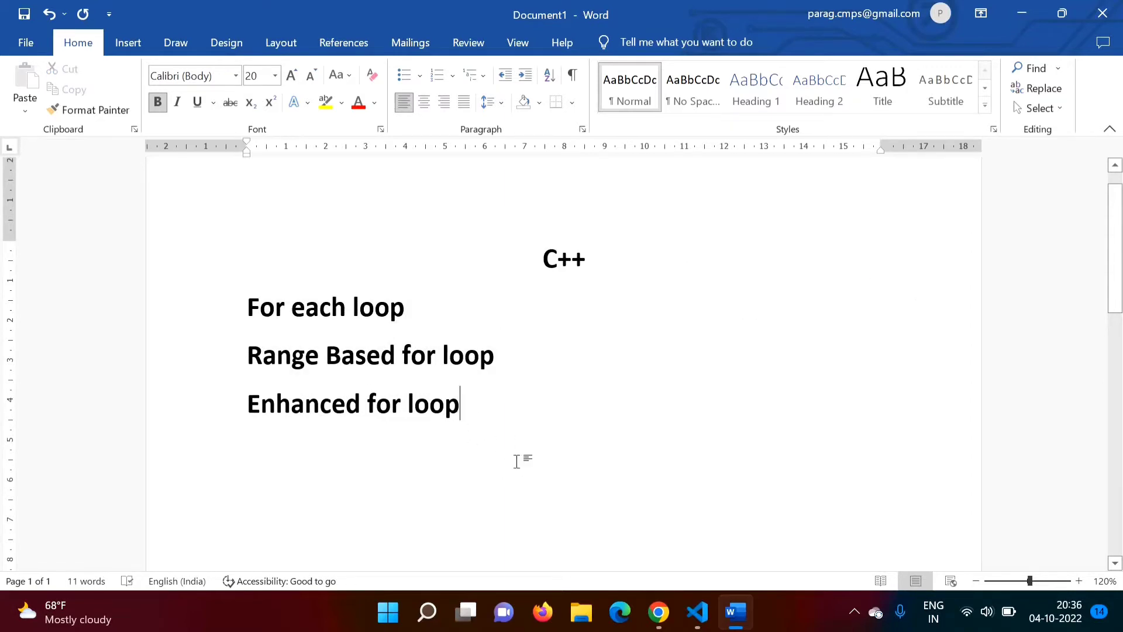
pyautogui.write('C++ 11')
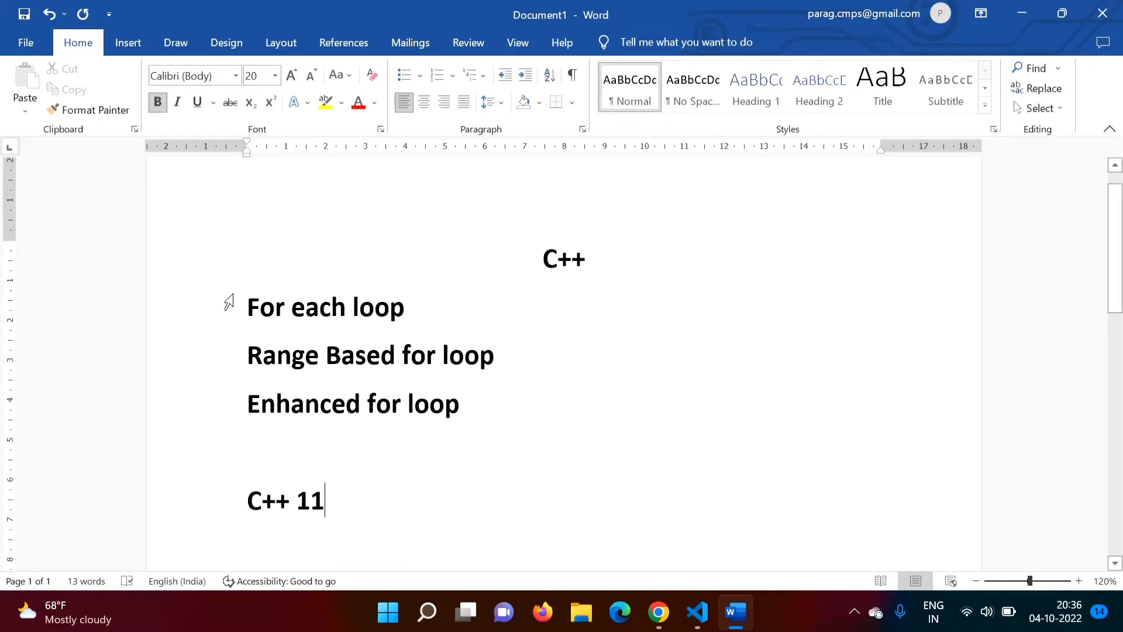
# - Select the three loop-name lines, then switch to the code editor
pyautogui.doubleClick(324, 307)
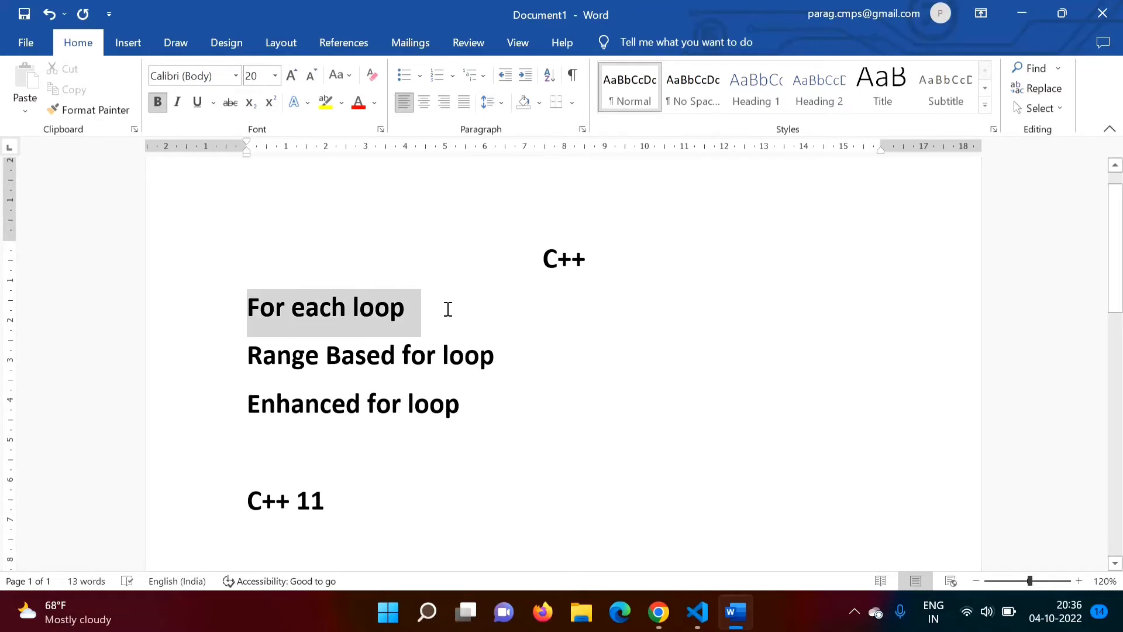
pyautogui.moveTo(326, 307); pyautogui.dragTo(469, 403)
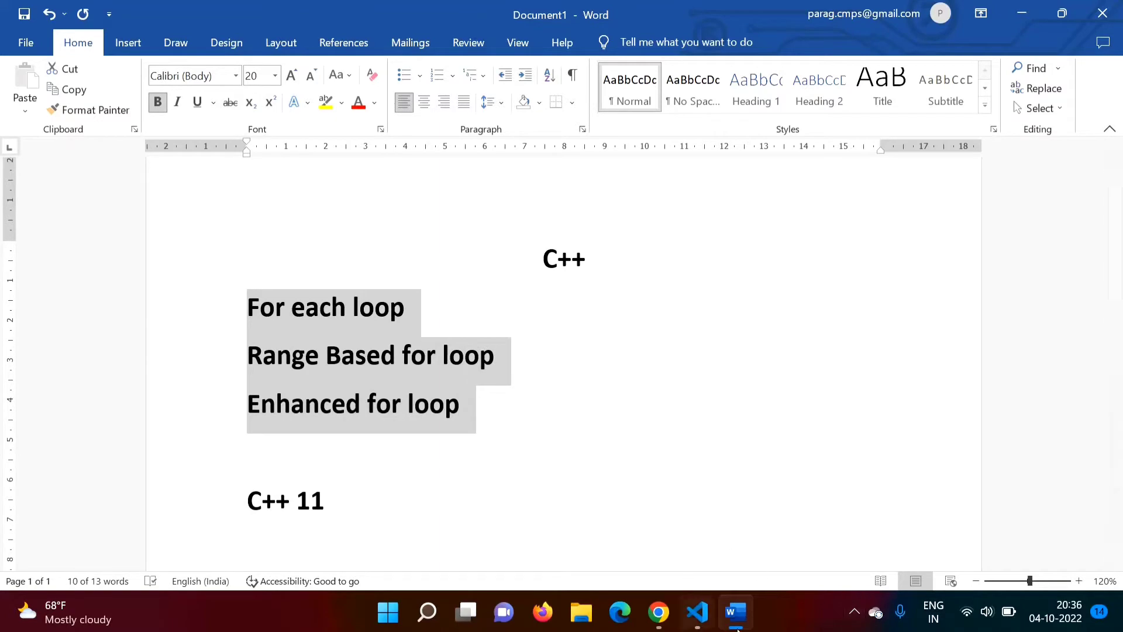
pyautogui.click(695, 612)
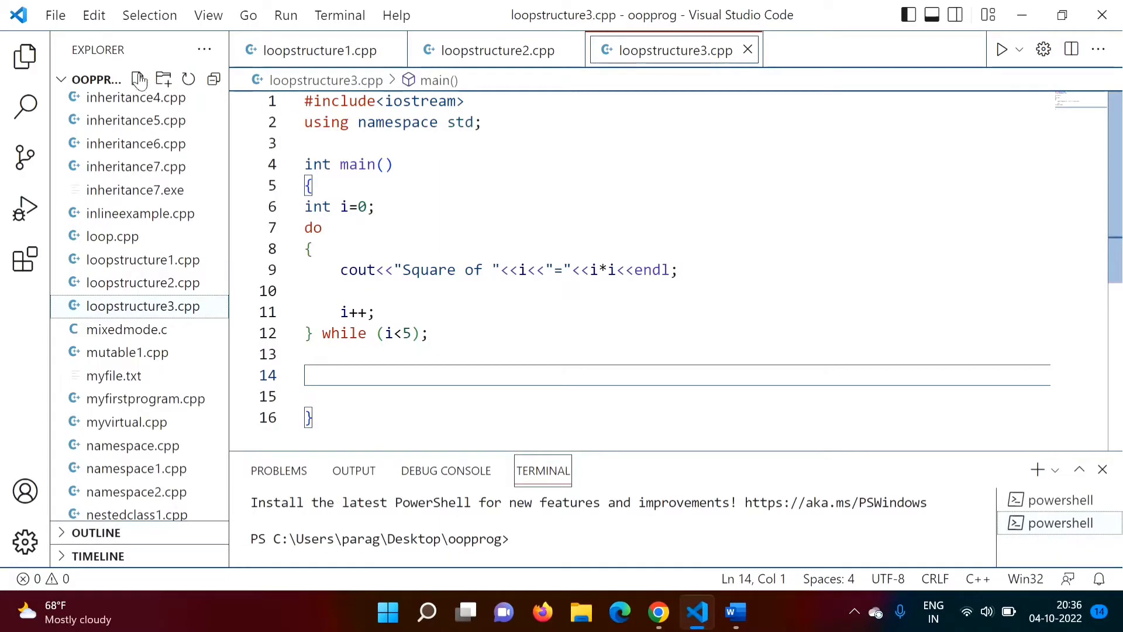
# - Create a new empty file loopstructure4.cpp in the oopprog project and open it
pyautogui.click(139, 78)
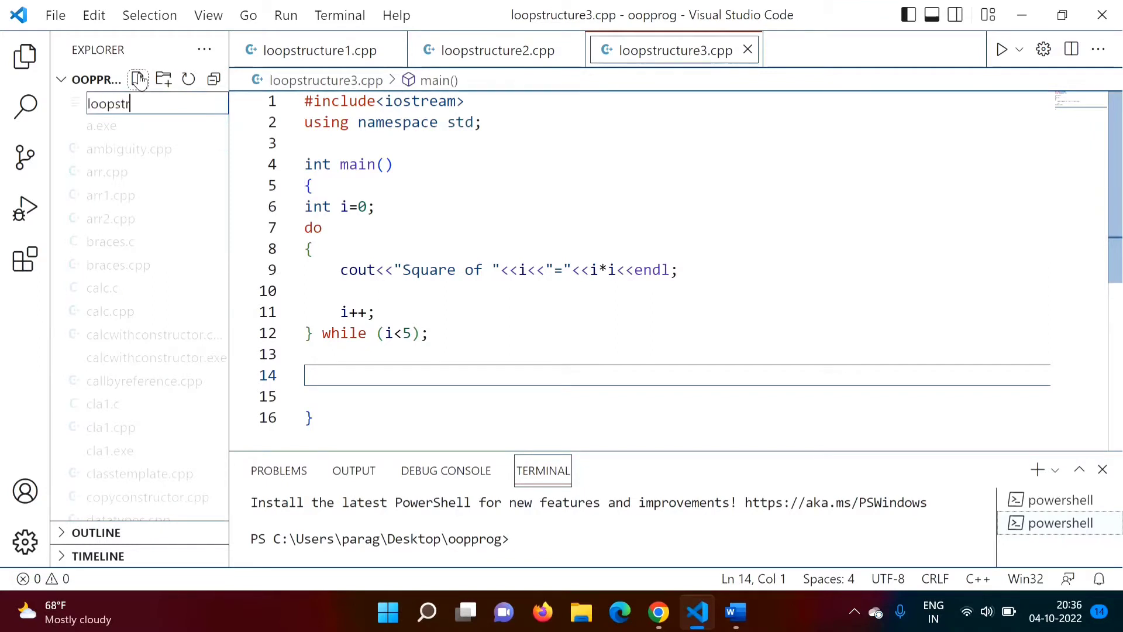
pyautogui.write('ucture')
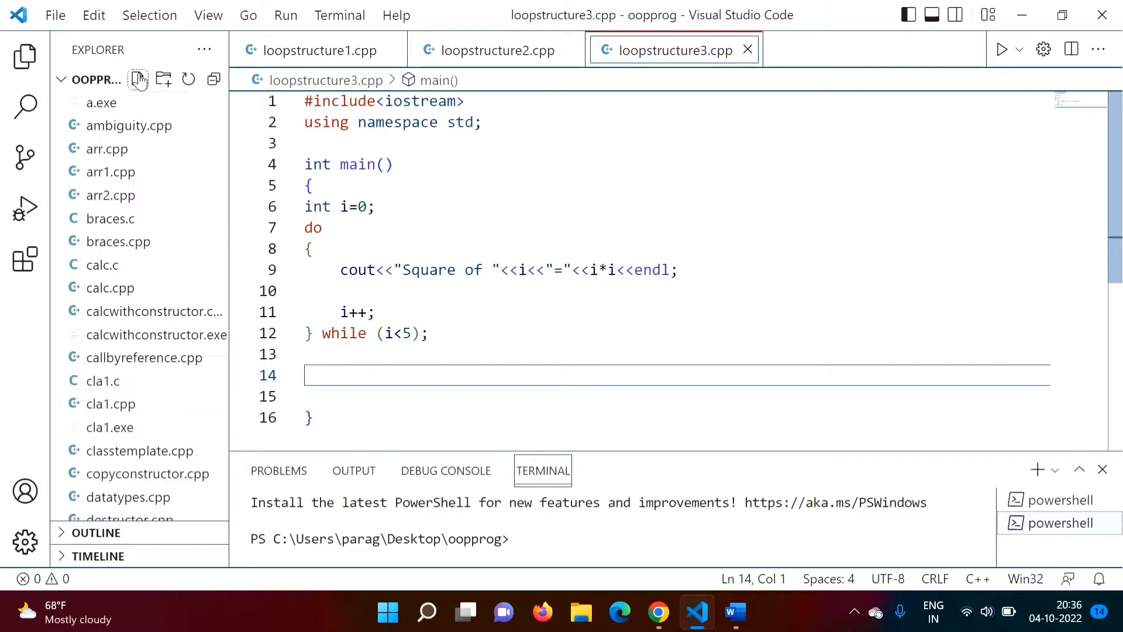
pyautogui.click(138, 78)
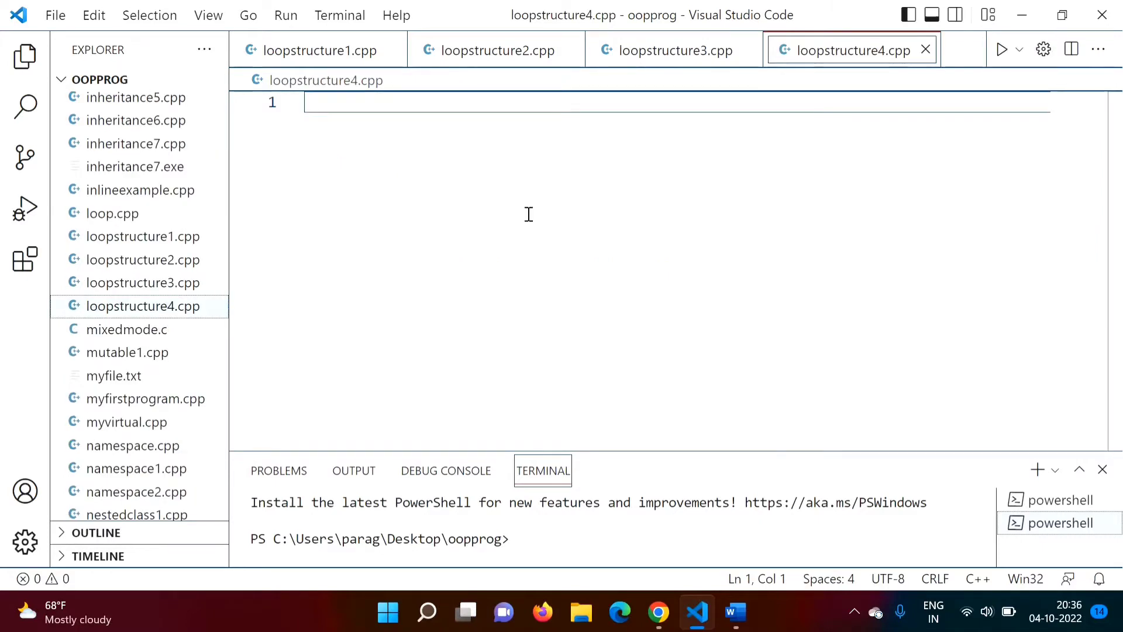
# - Write #include<iostream>, using namespace std; and an empty int main() body, starting 'for' inside
pyautogui.write('#include<')
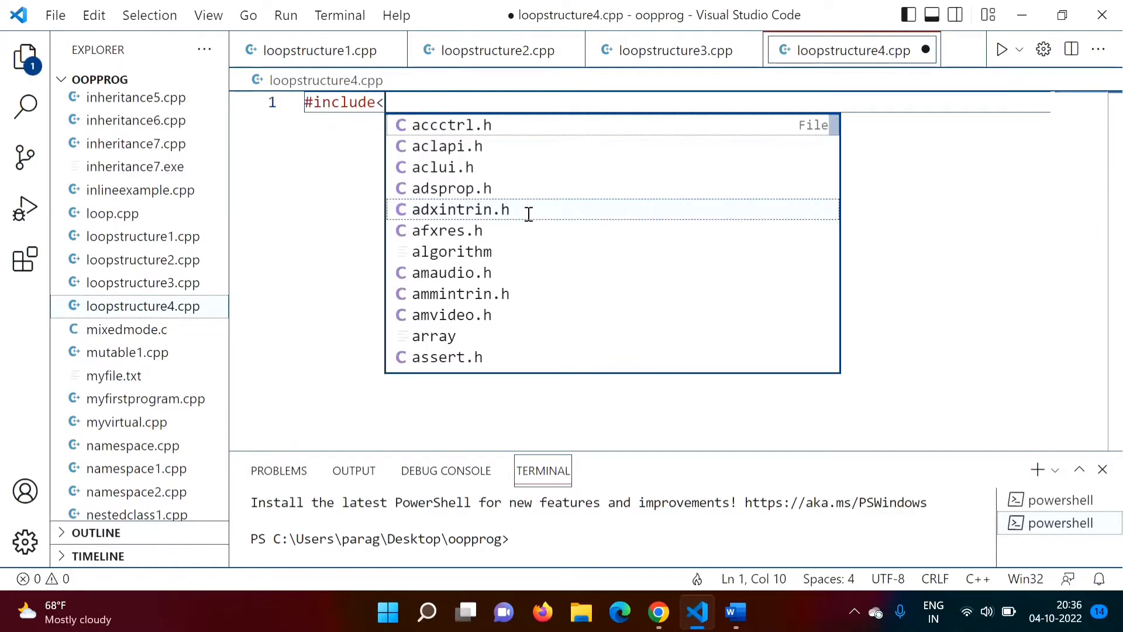
pyautogui.write('iostream>')
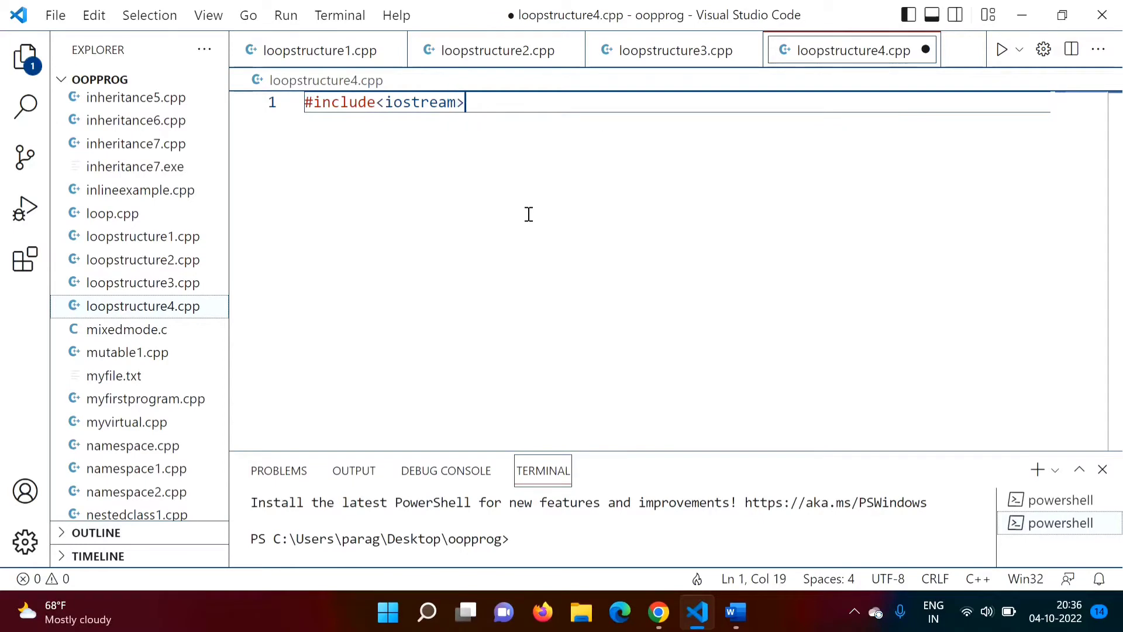
pyautogui.write('using namespace std;')
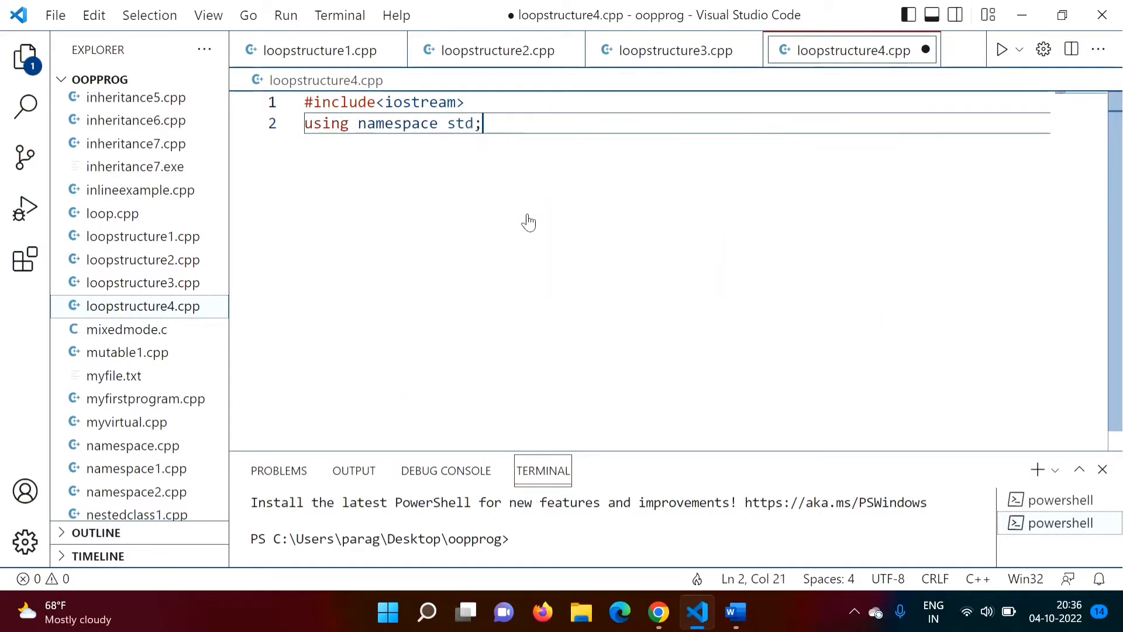
pyautogui.write('int')
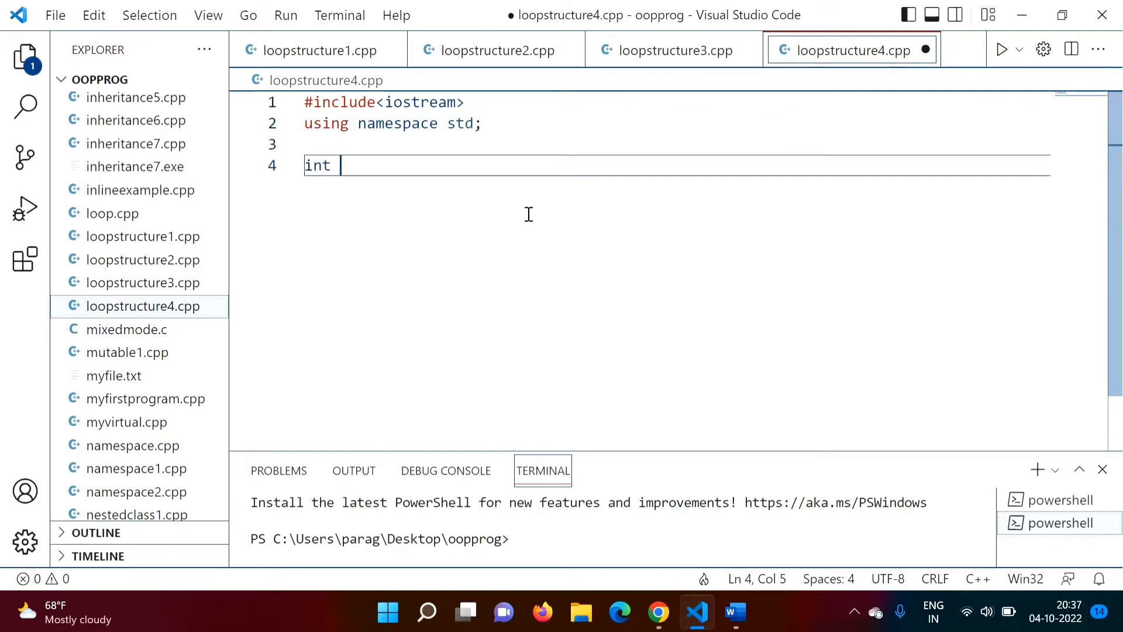
pyautogui.write('main()')
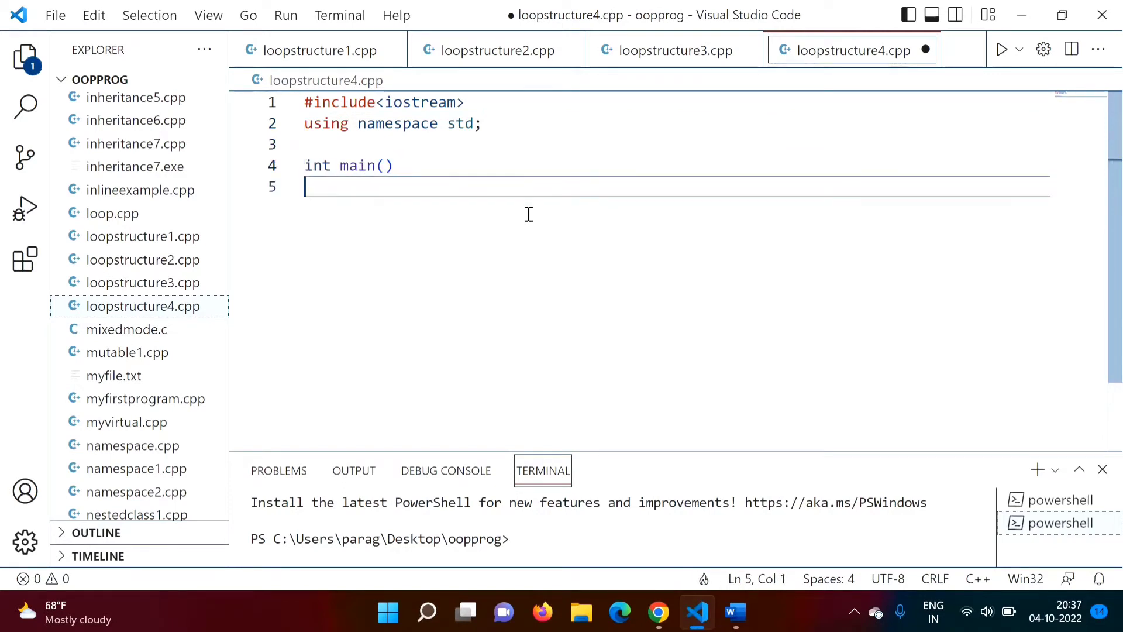
pyautogui.write('{')
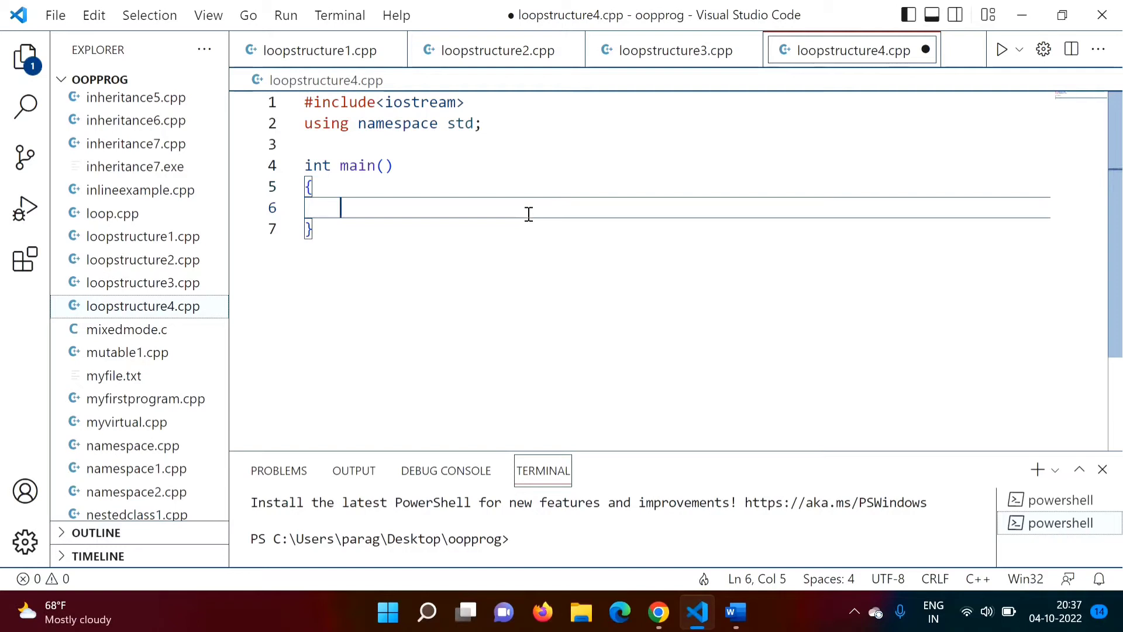
pyautogui.write('for')
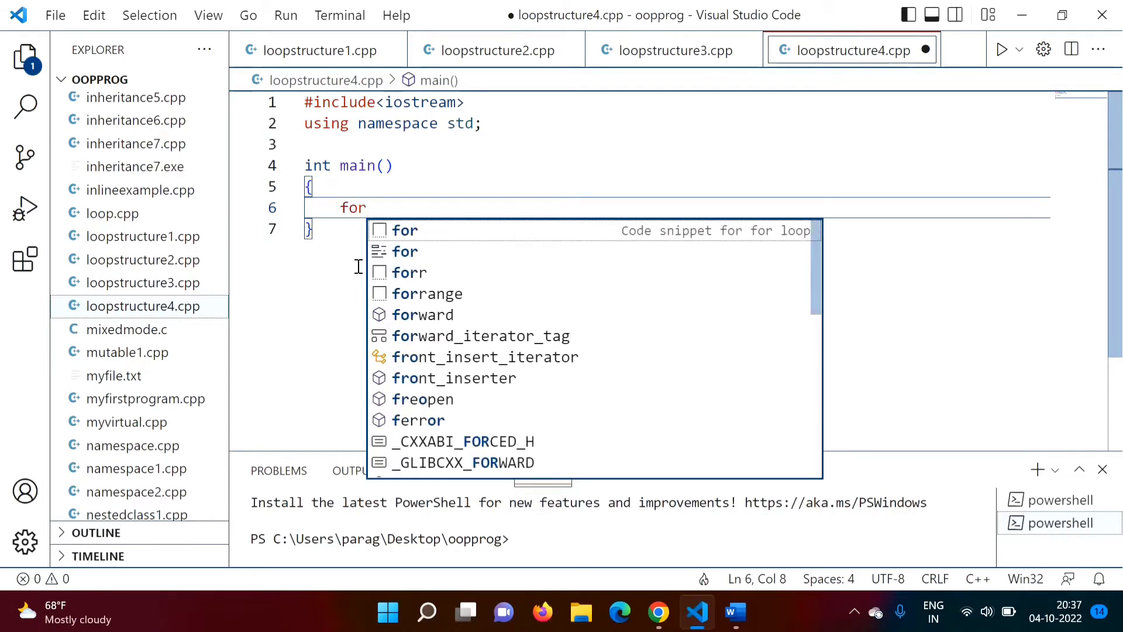
# - Insert a for loop with braces whose header reads for(variable: array/range) as a placeholder
pyautogui.press('Enter')
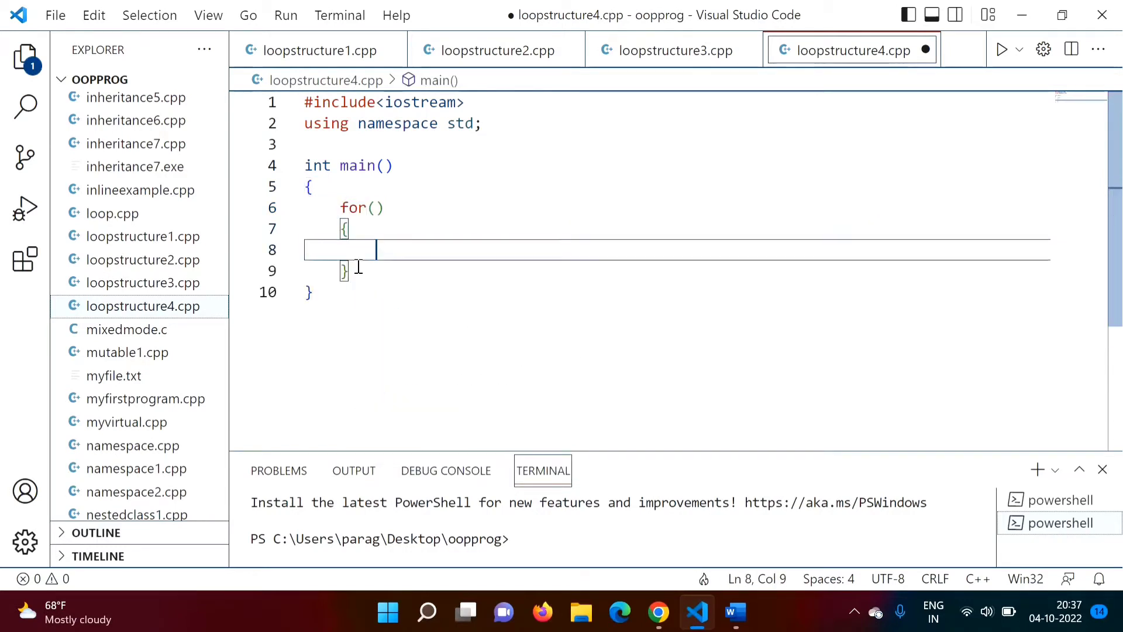
pyautogui.moveTo(376, 208)
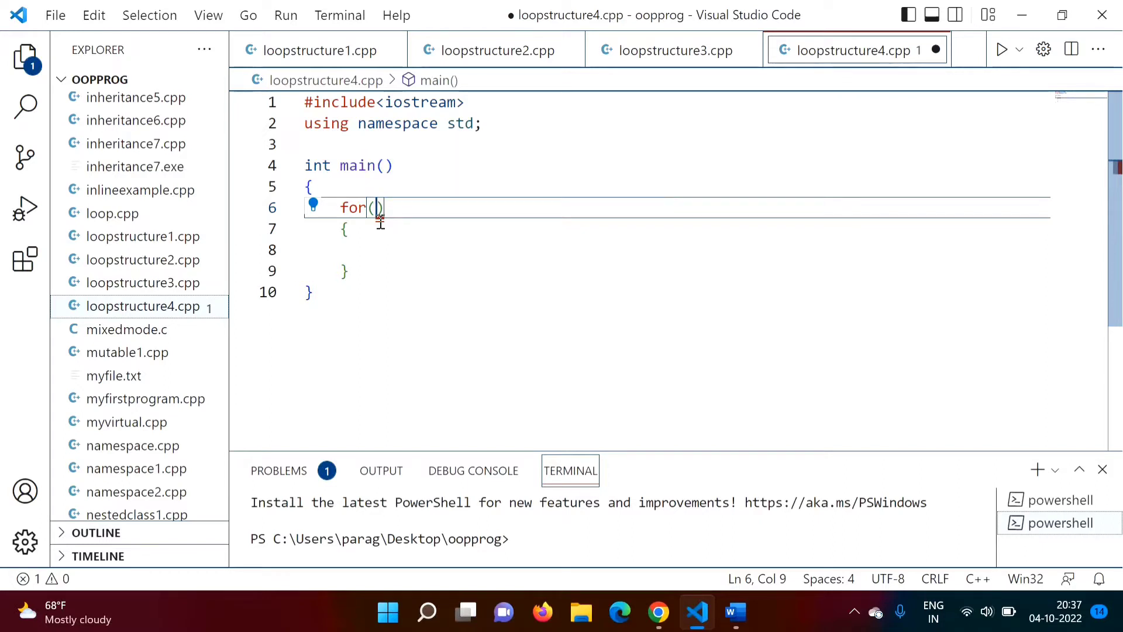
pyautogui.moveTo(424, 352)
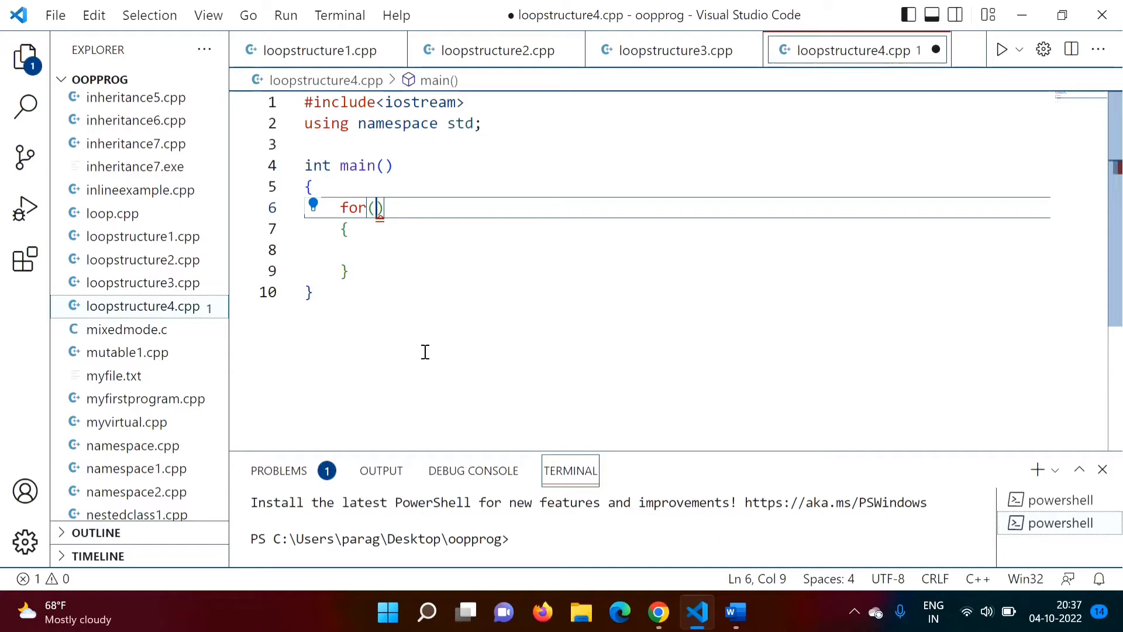
pyautogui.moveTo(424, 355)
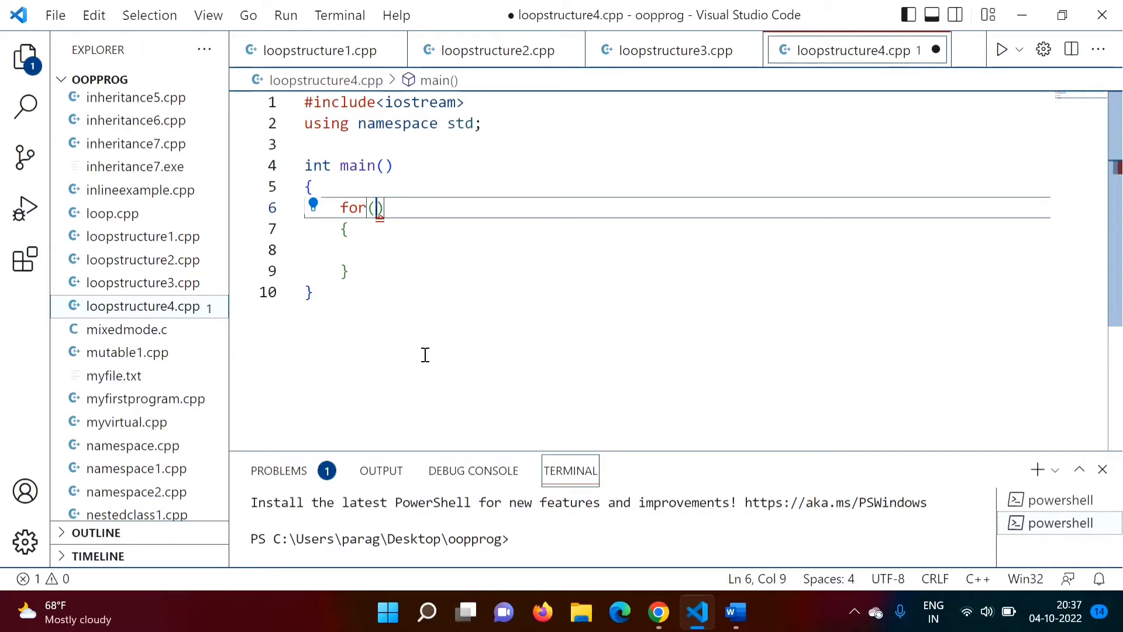
pyautogui.write('int')
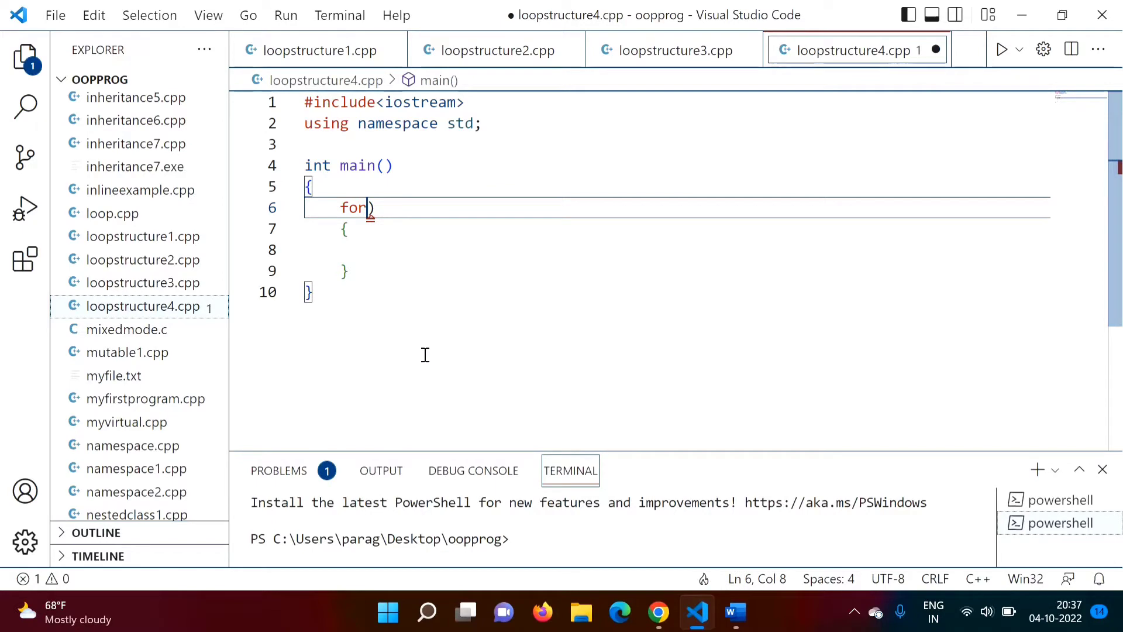
pyautogui.write('(variable: array')
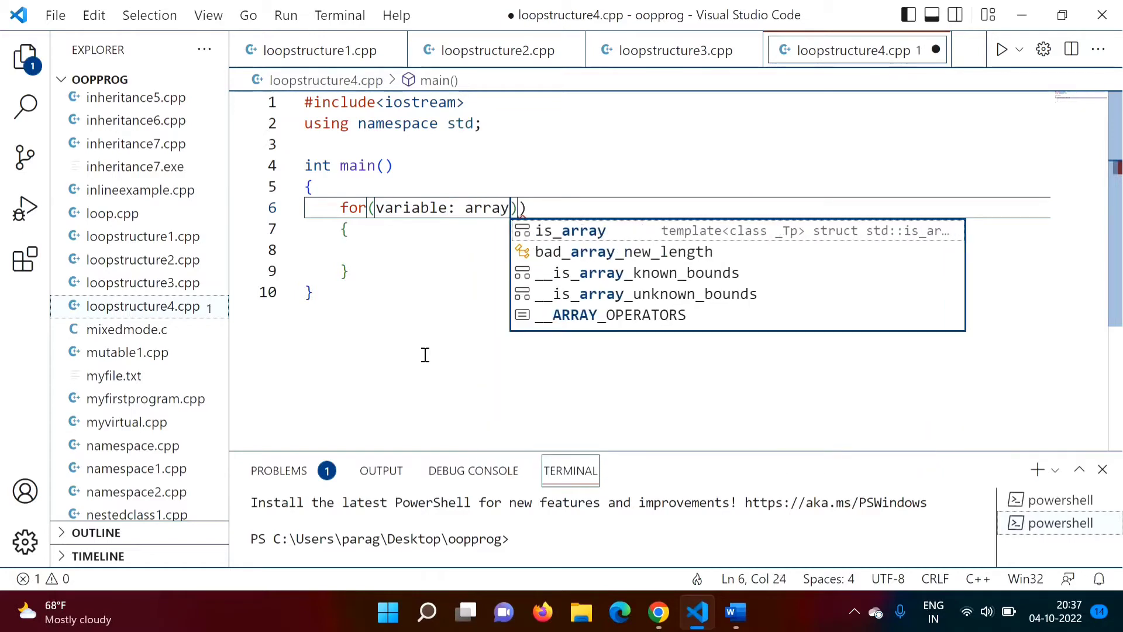
pyautogui.write('/range')
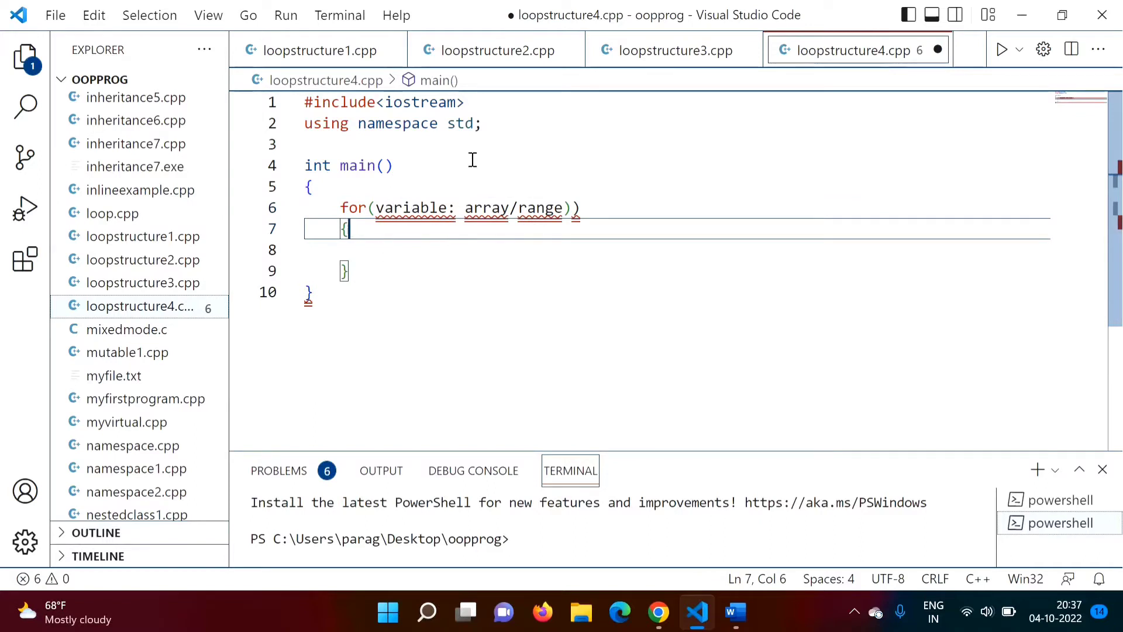
pyautogui.moveTo(402, 268)
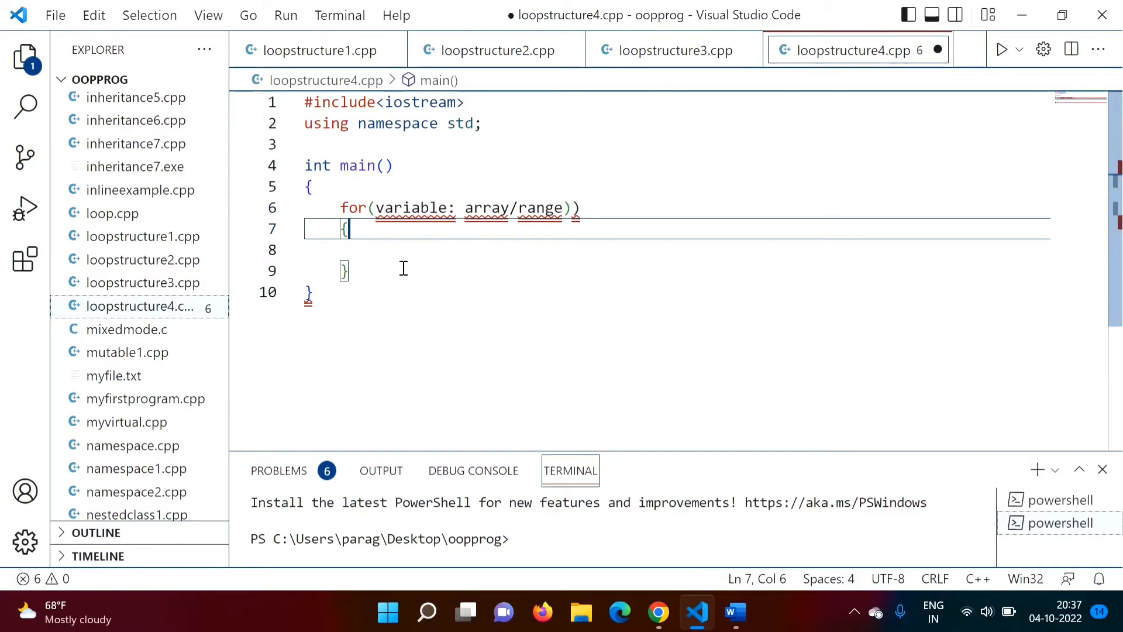
pyautogui.moveTo(484, 208)
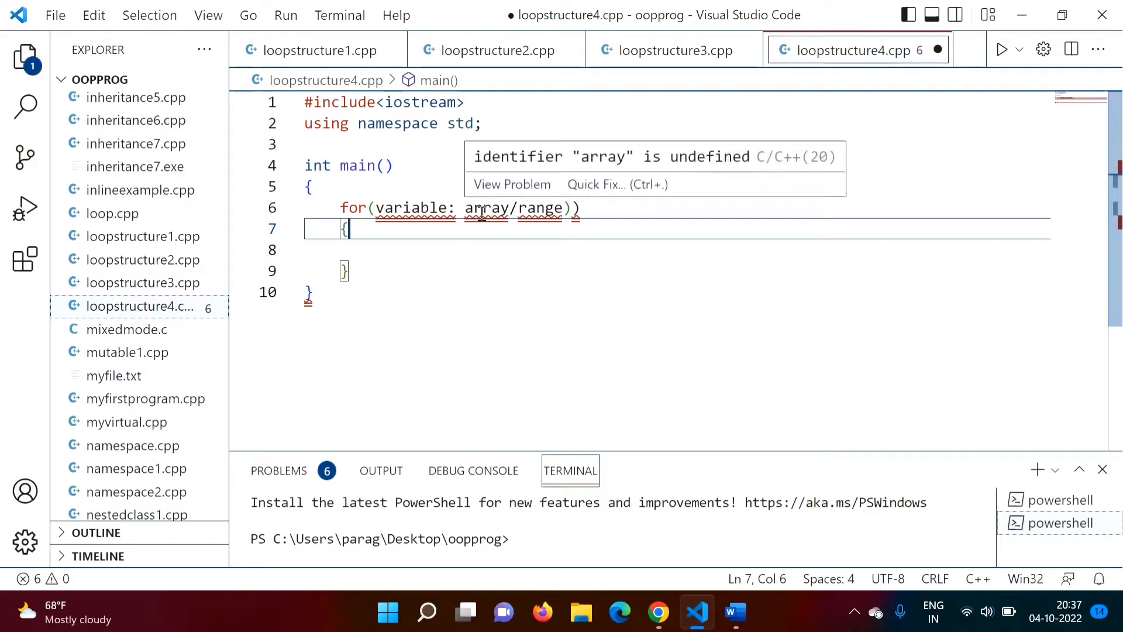
pyautogui.moveTo(468, 225)
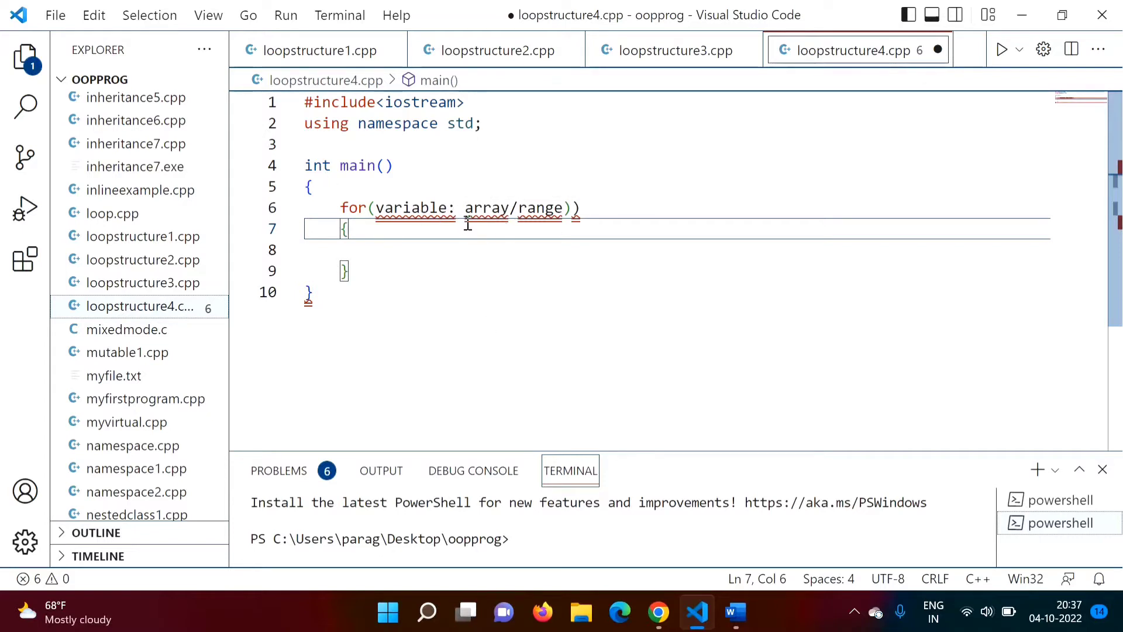
pyautogui.moveTo(488, 236)
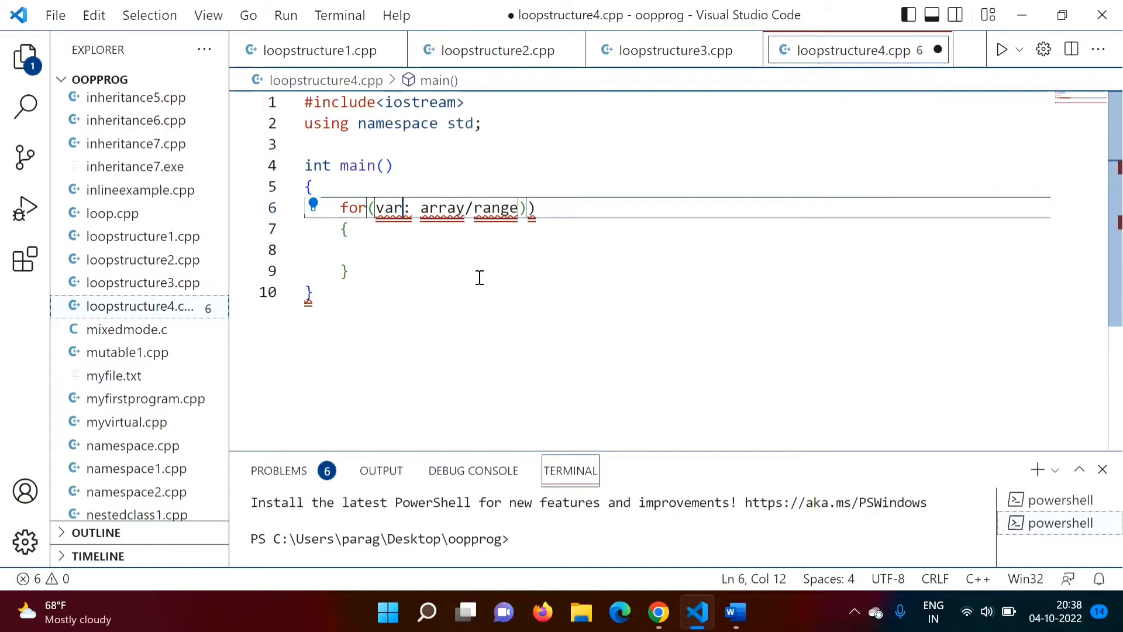
# - Make the loop header for(int i: arr) and open a line above it for the array
pyautogui.write('int i: )')
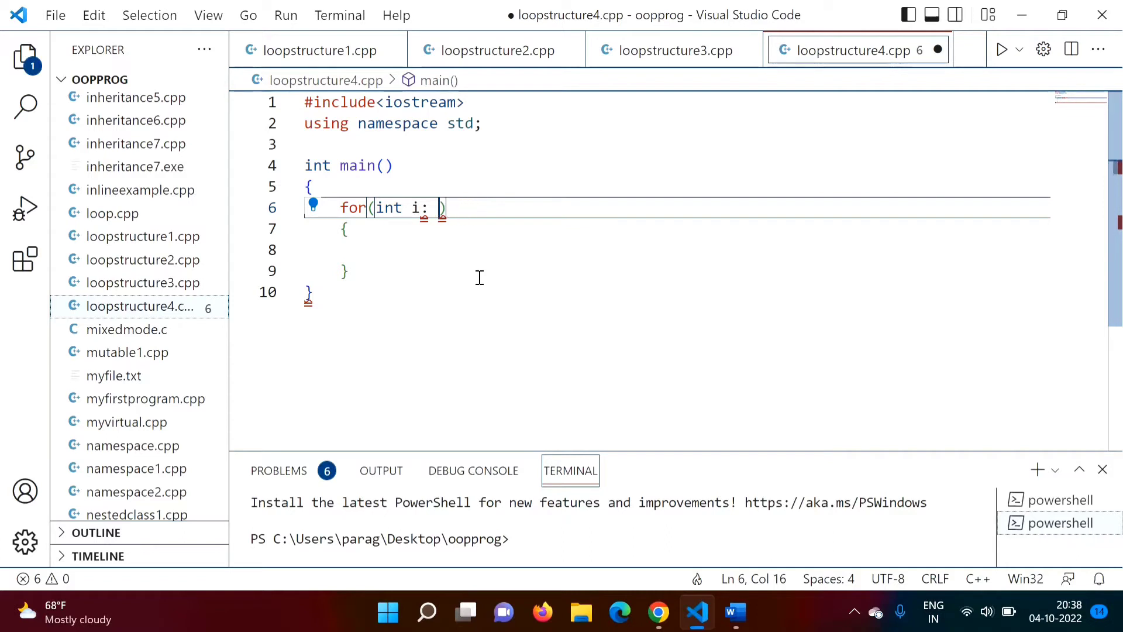
pyautogui.write('arr')
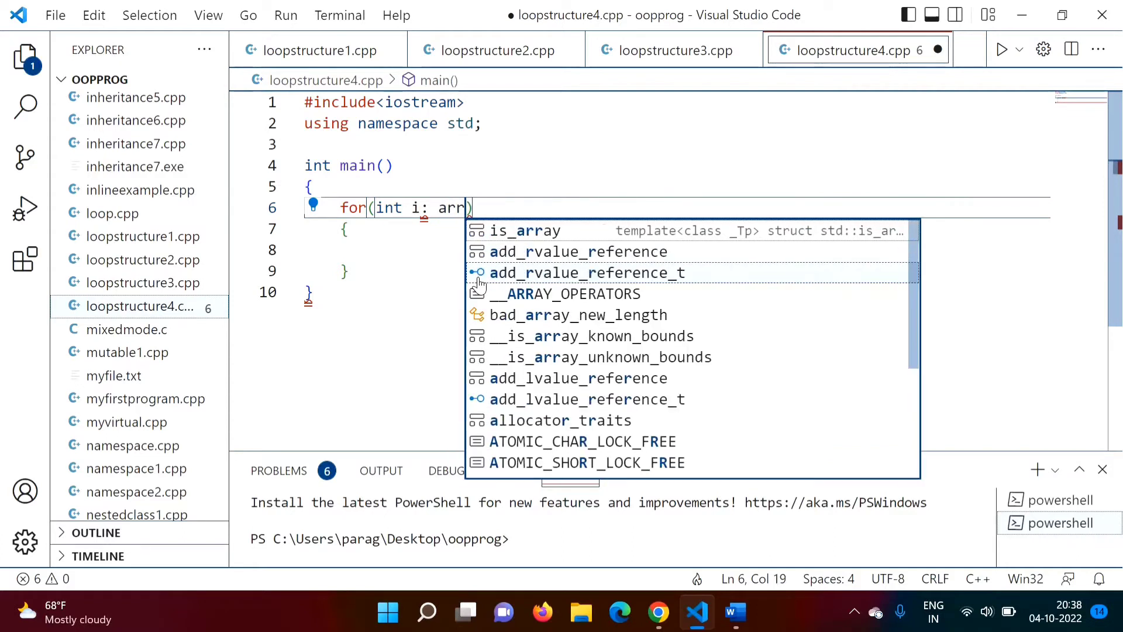
pyautogui.press('Enter')
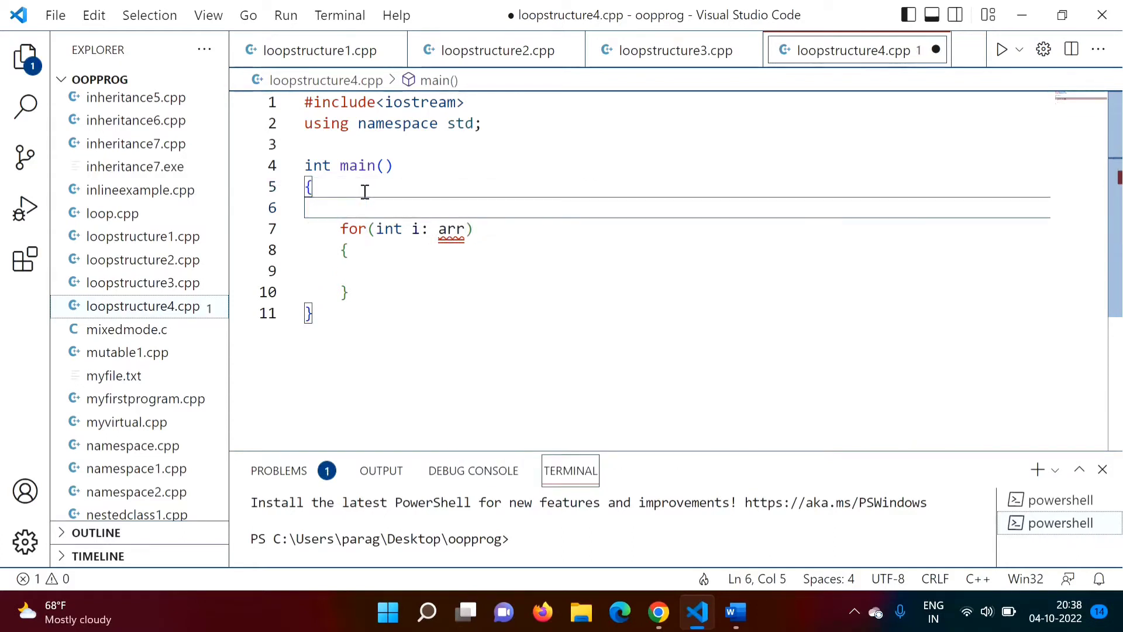
pyautogui.press('Enter')
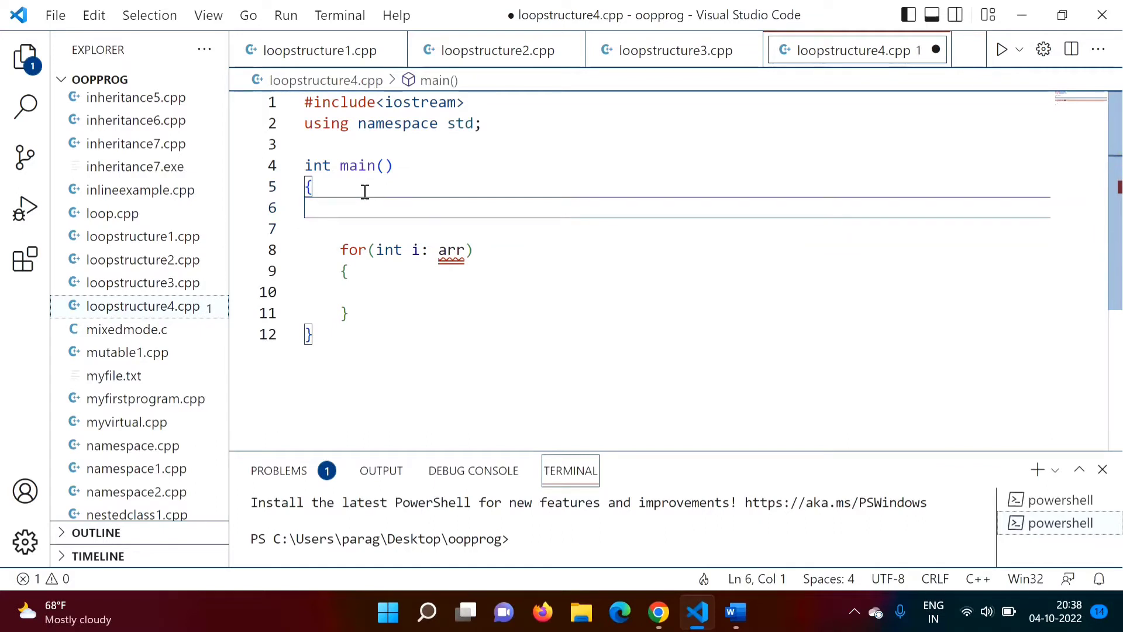
# - Declare int arr[]={20,10,40,50,25}; before the loop
pyautogui.write('int arr')
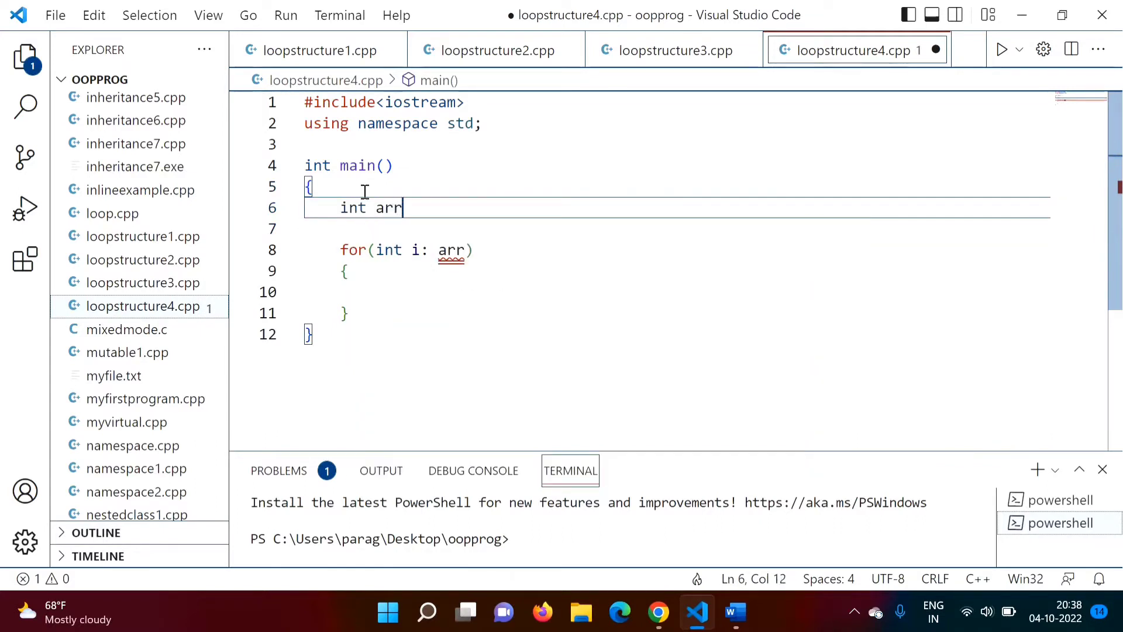
pyautogui.write('[]={')
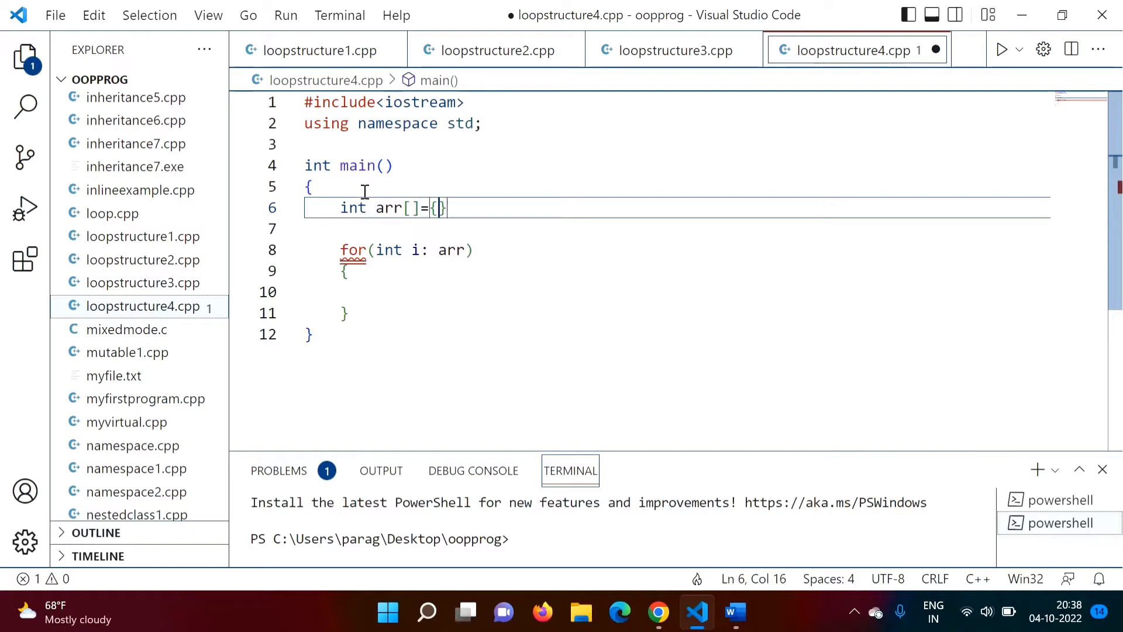
pyautogui.write(';')
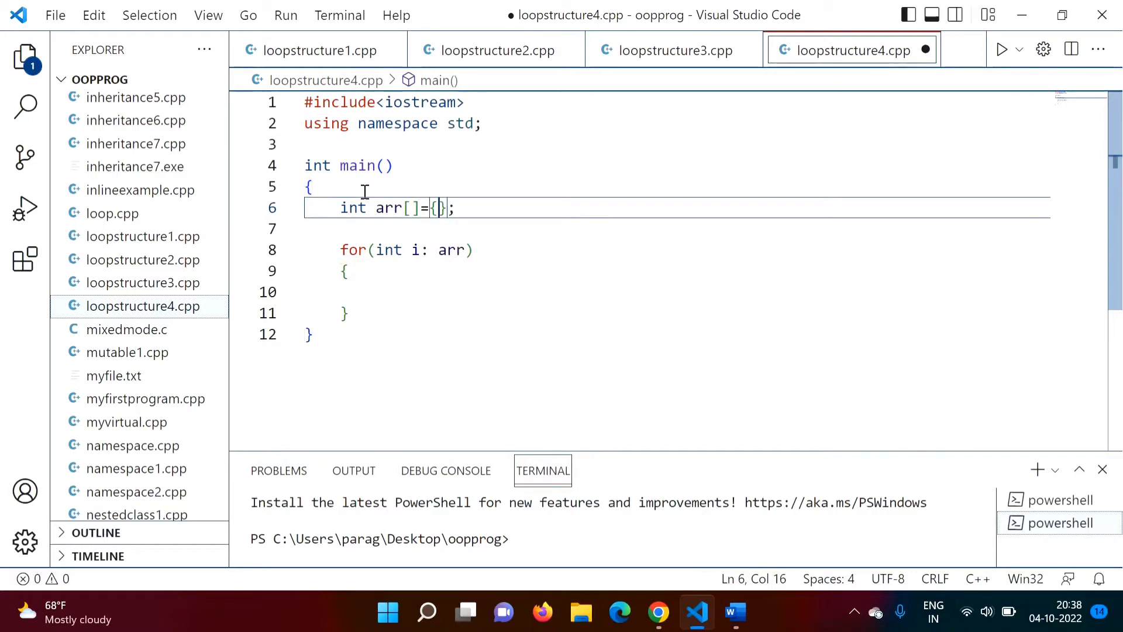
pyautogui.write('20,10')
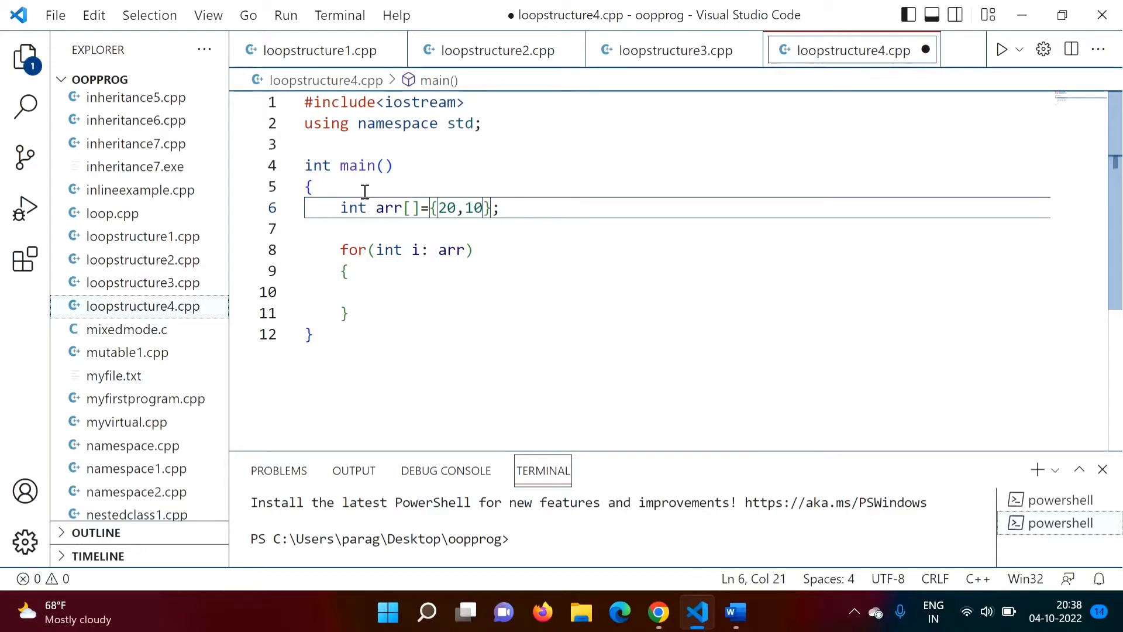
pyautogui.write(',')
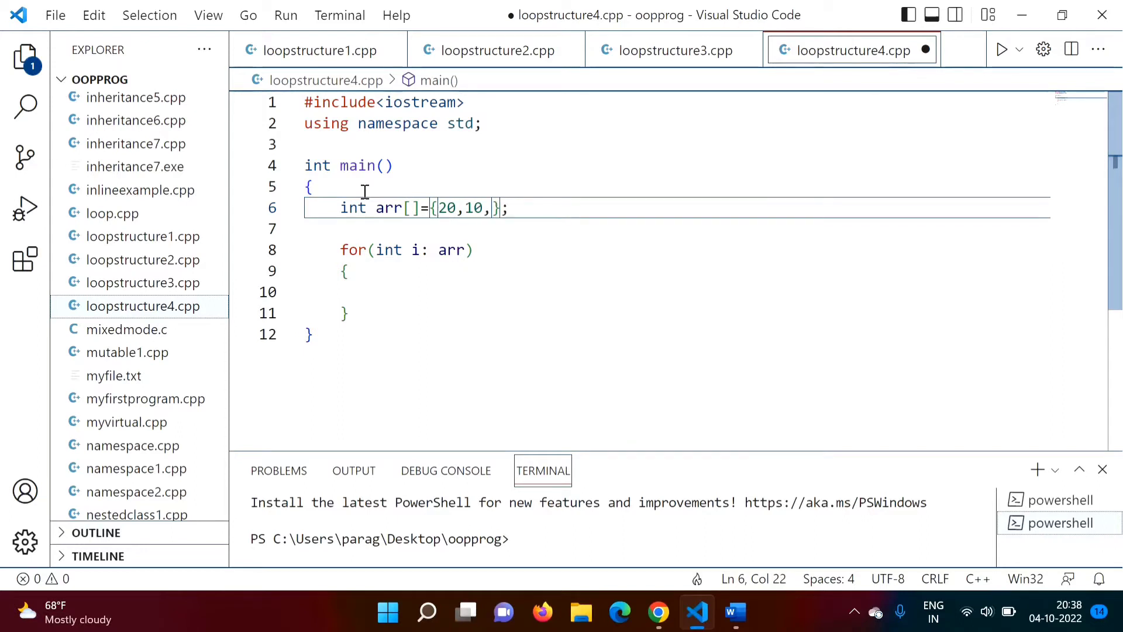
pyautogui.write('40,')
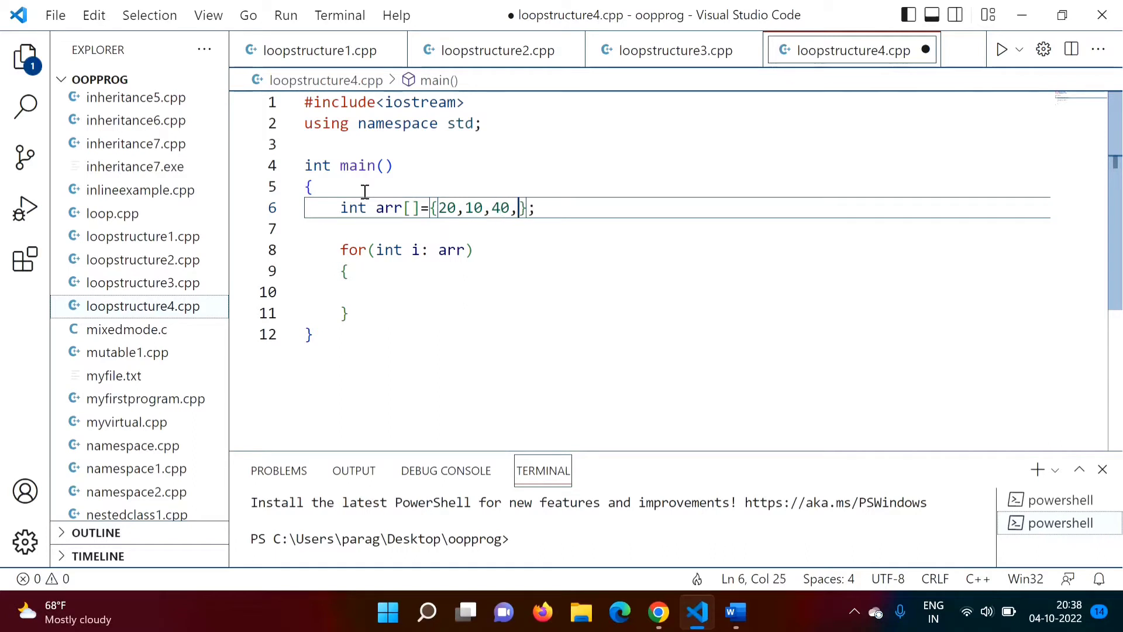
pyautogui.write('50,')
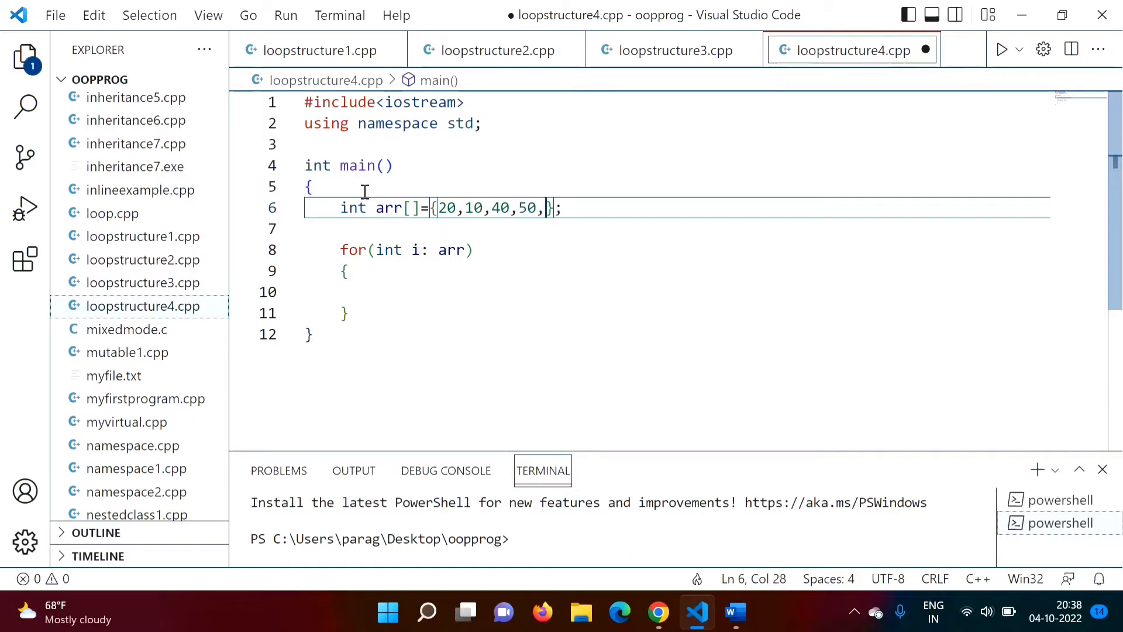
pyautogui.write('25')
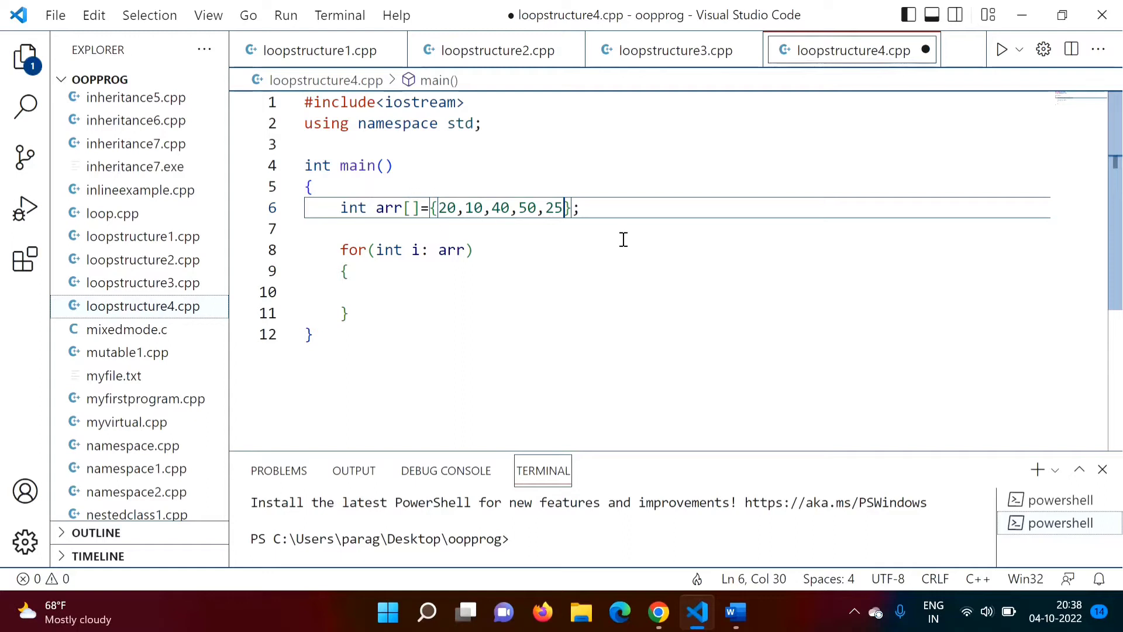
pyautogui.moveTo(576, 283)
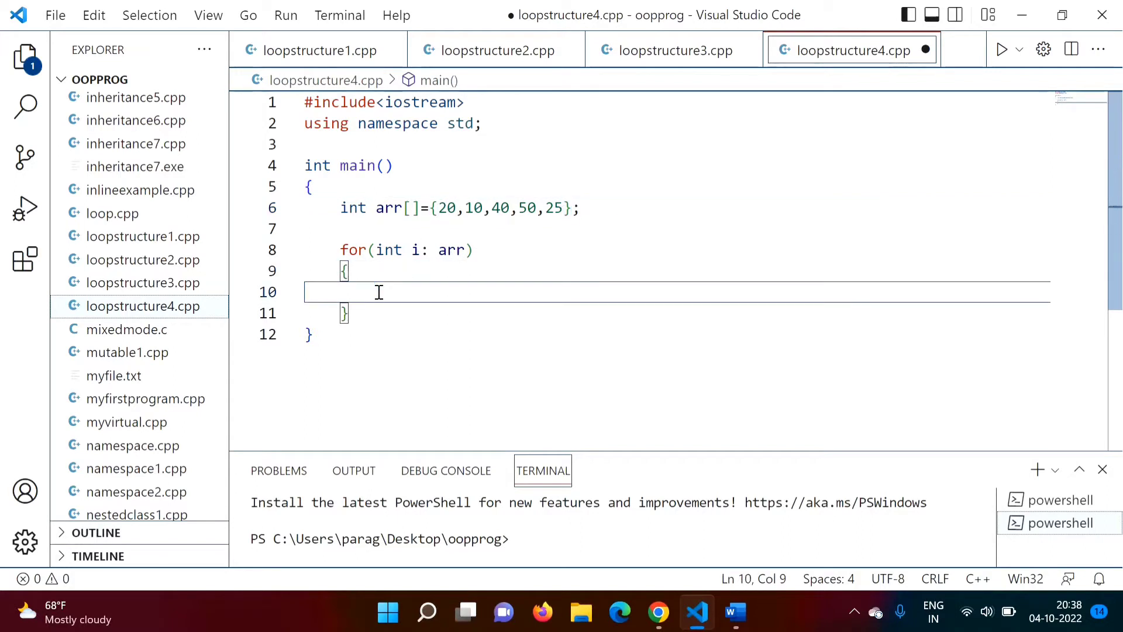
# - Make the loop body cout<<"Value="<<i<<endl; and save the file
pyautogui.write('cout<<"')
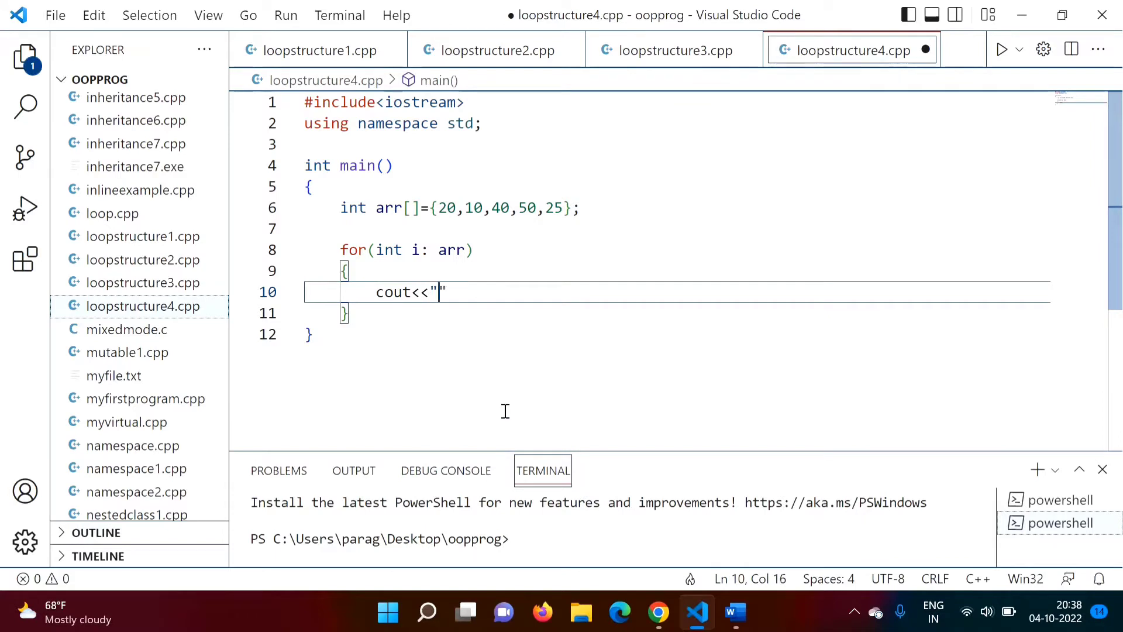
pyautogui.write('"<<')
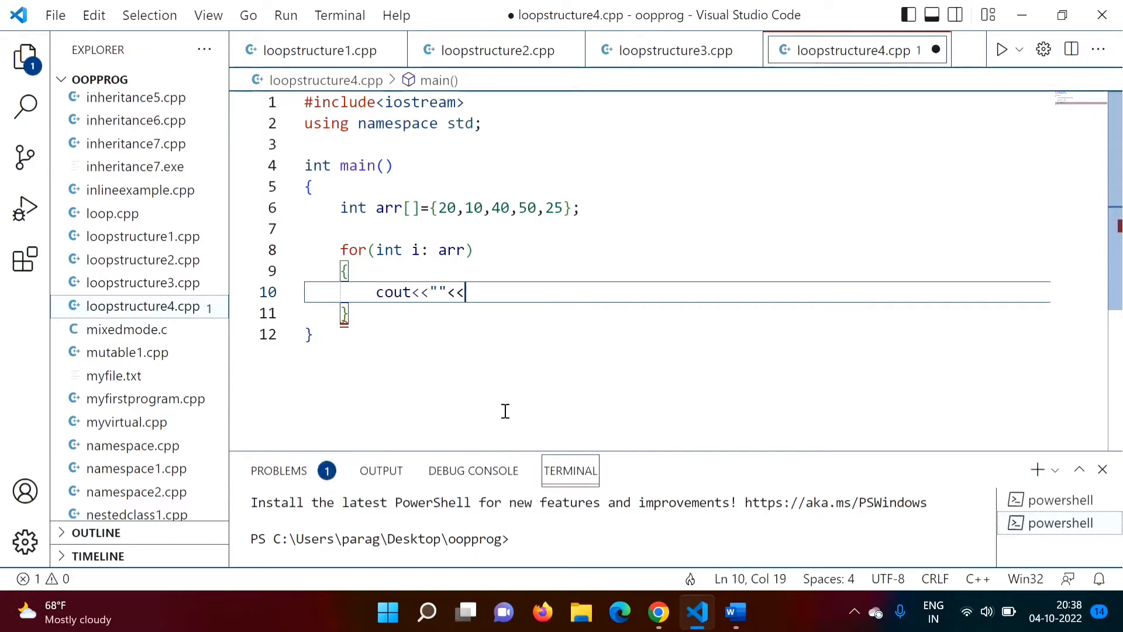
pyautogui.write('endl;')
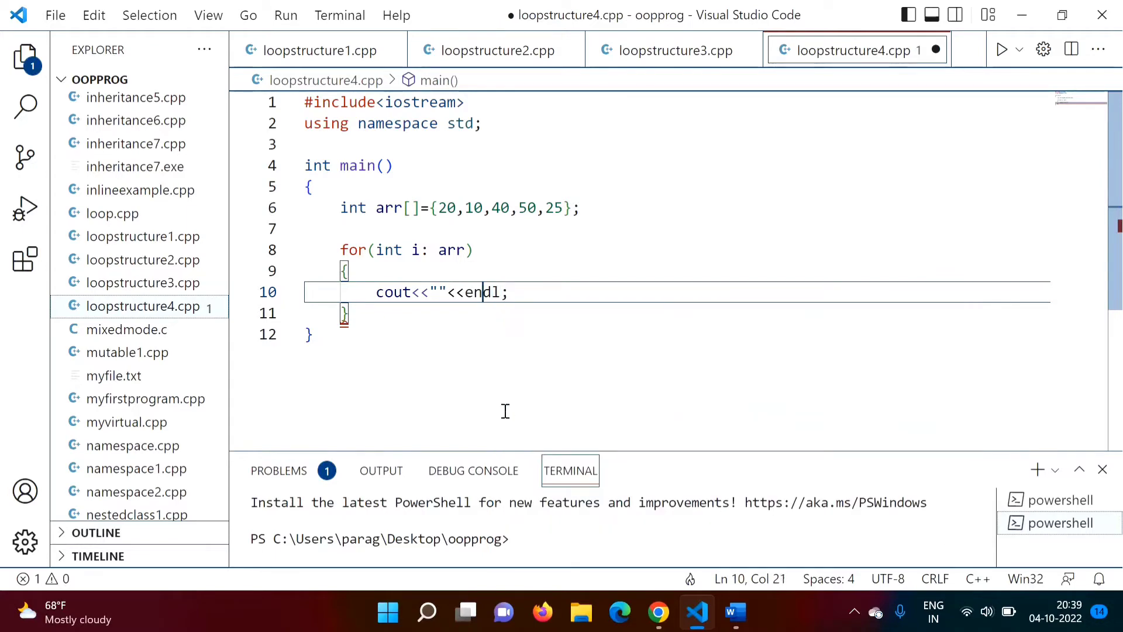
pyautogui.write('Value=')
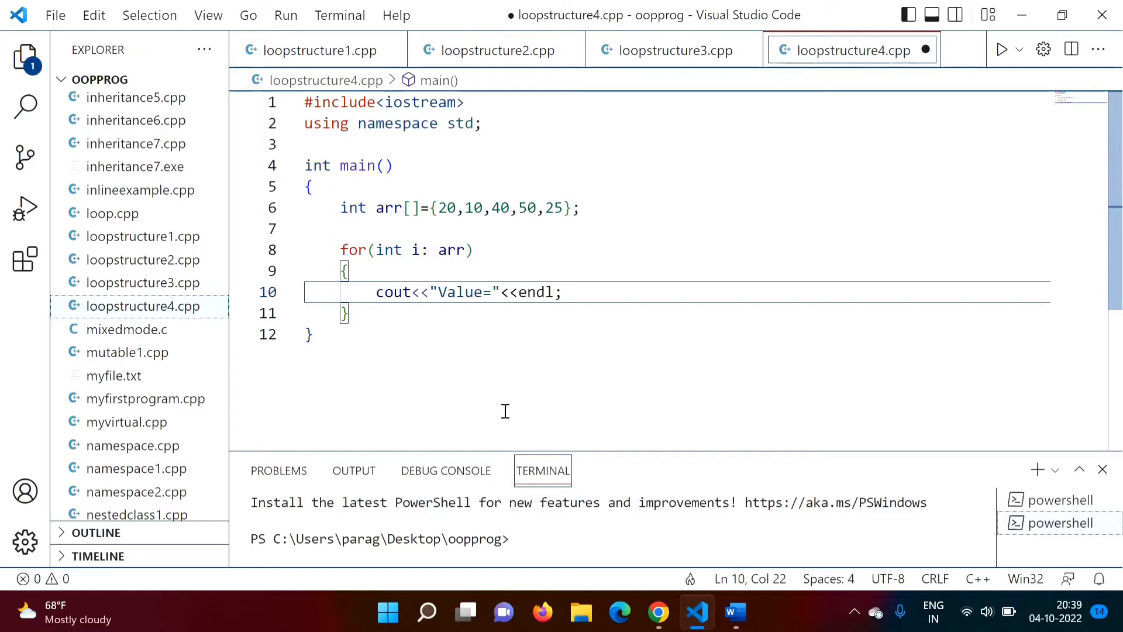
pyautogui.write('<<')
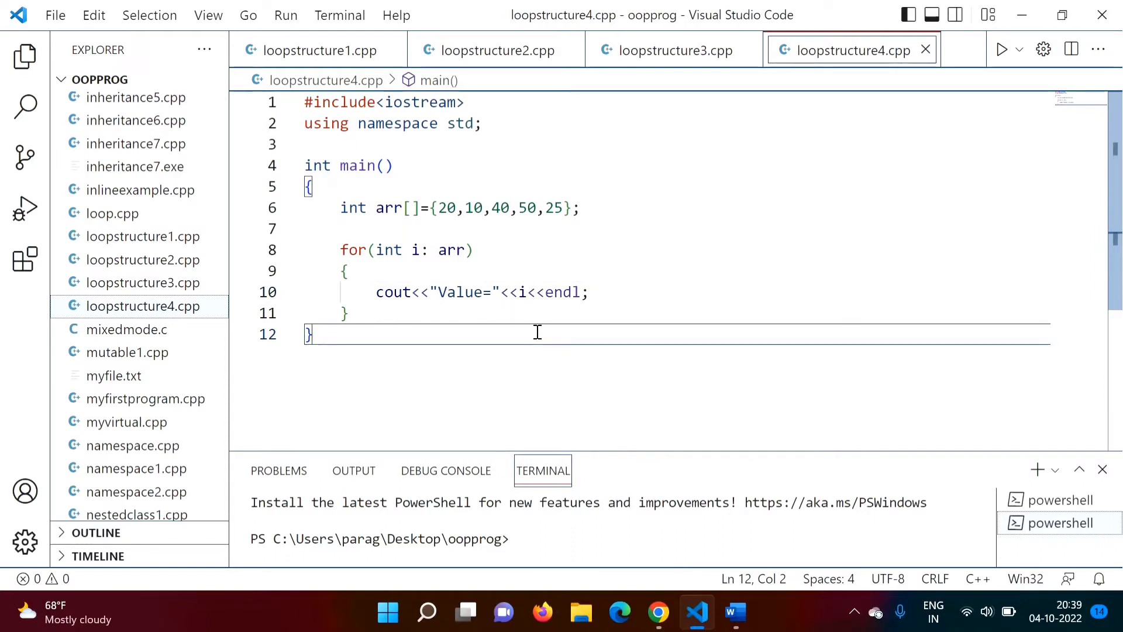
# - Compile with g++ .\loopstructure4.cpp and run .\a.exe, printing Value=20, 10, 40, 50, 25
pyautogui.write('g')
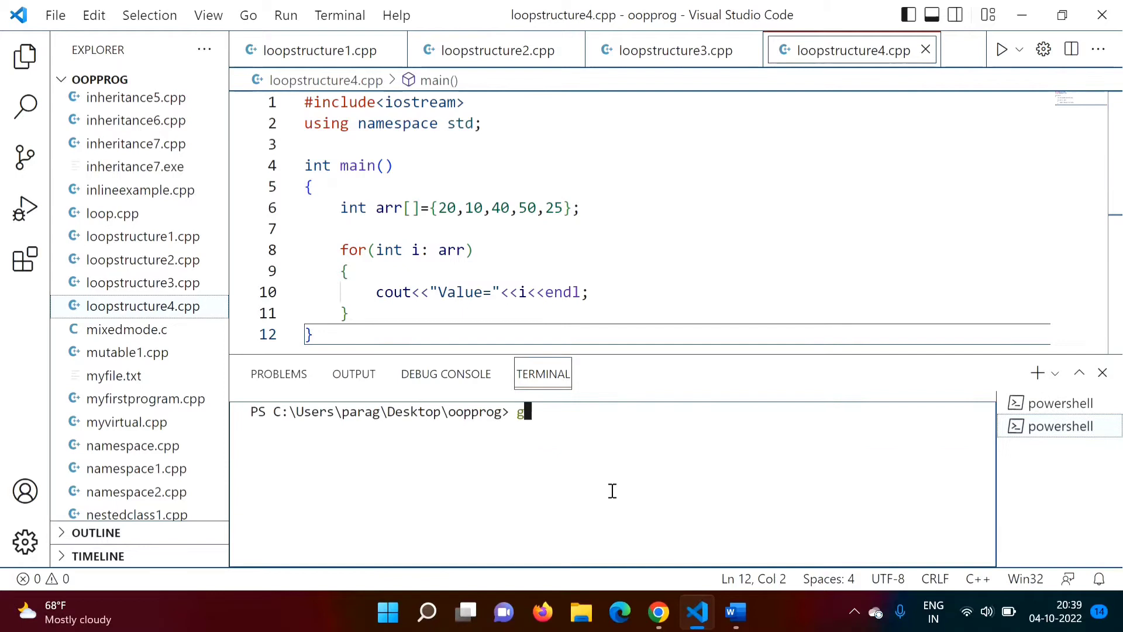
pyautogui.write('++ loo')
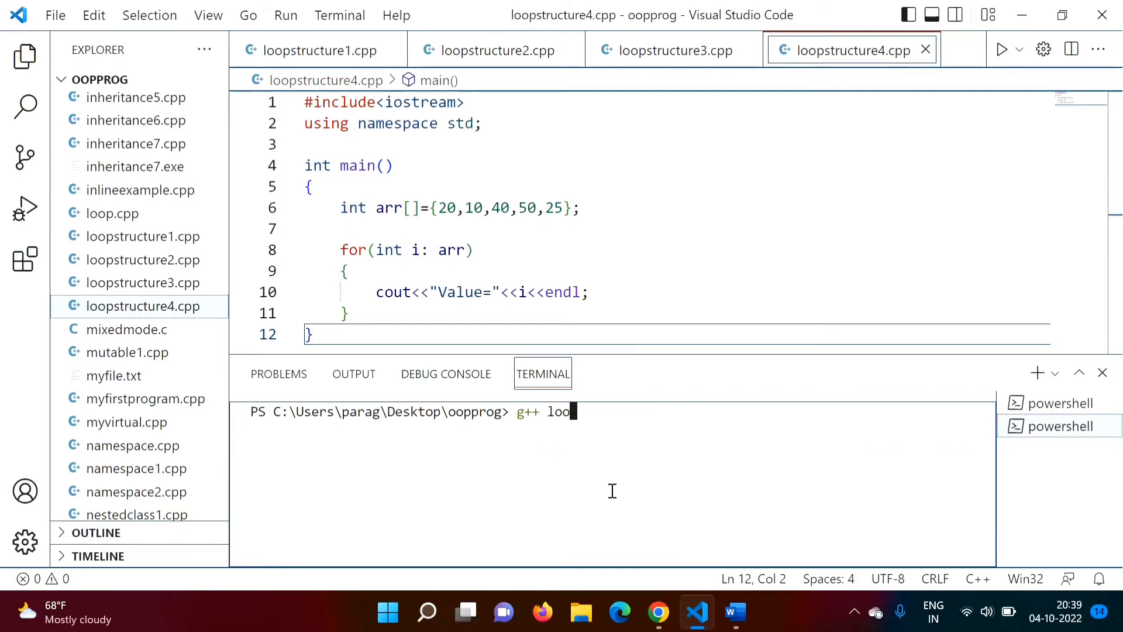
pyautogui.write('.\\loopstructure1.cpp')
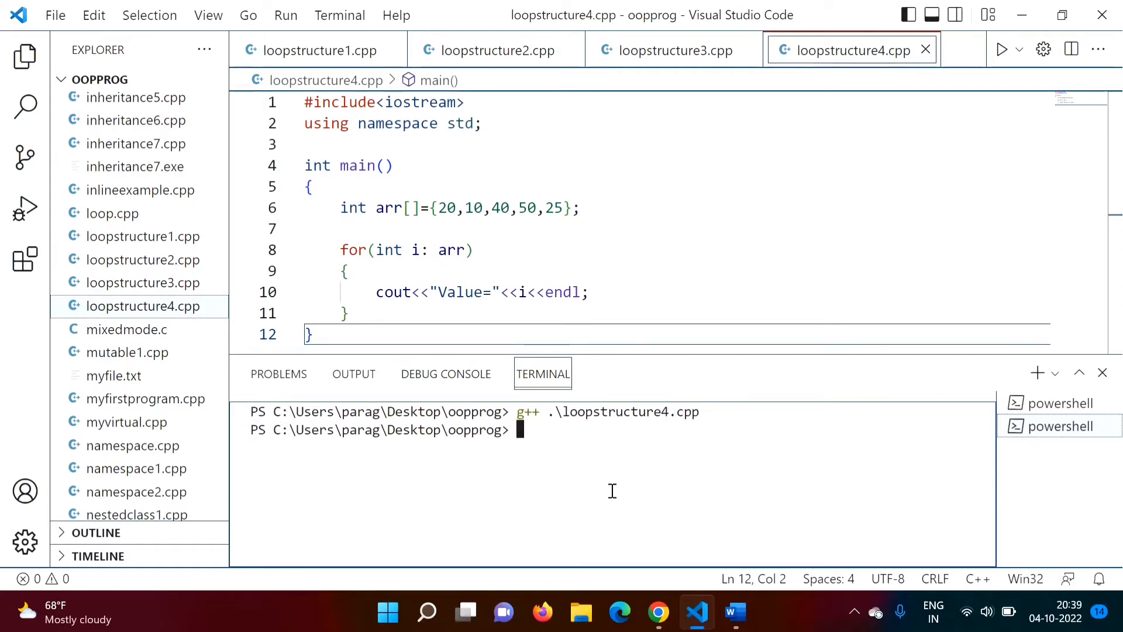
pyautogui.write('a.exe')
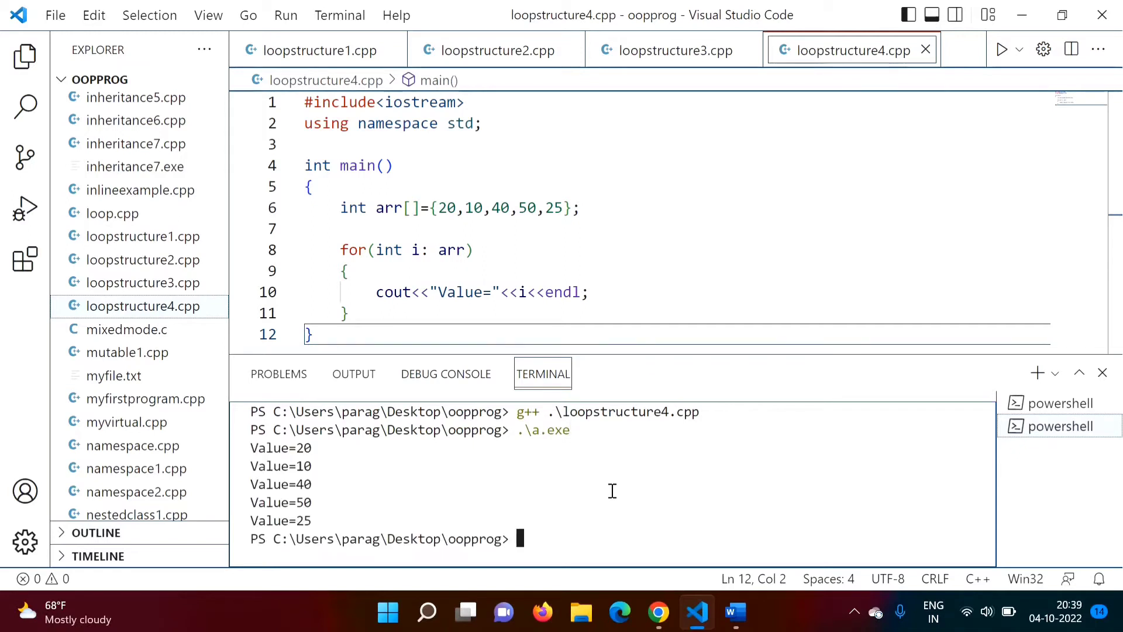
pyautogui.moveTo(512, 297)
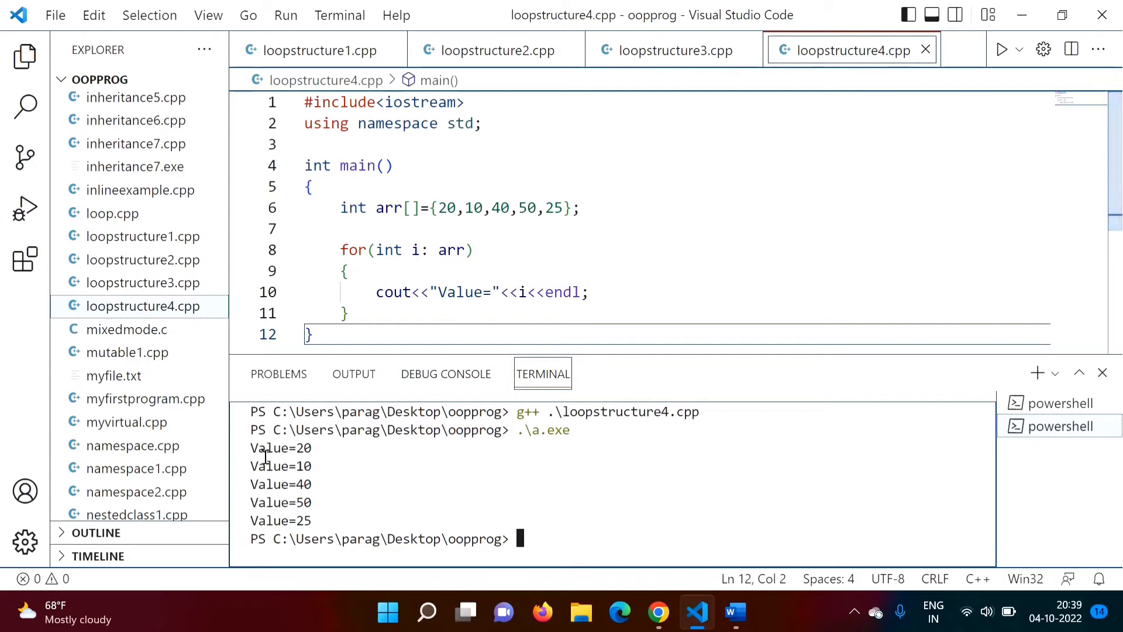
pyautogui.moveTo(311, 469)
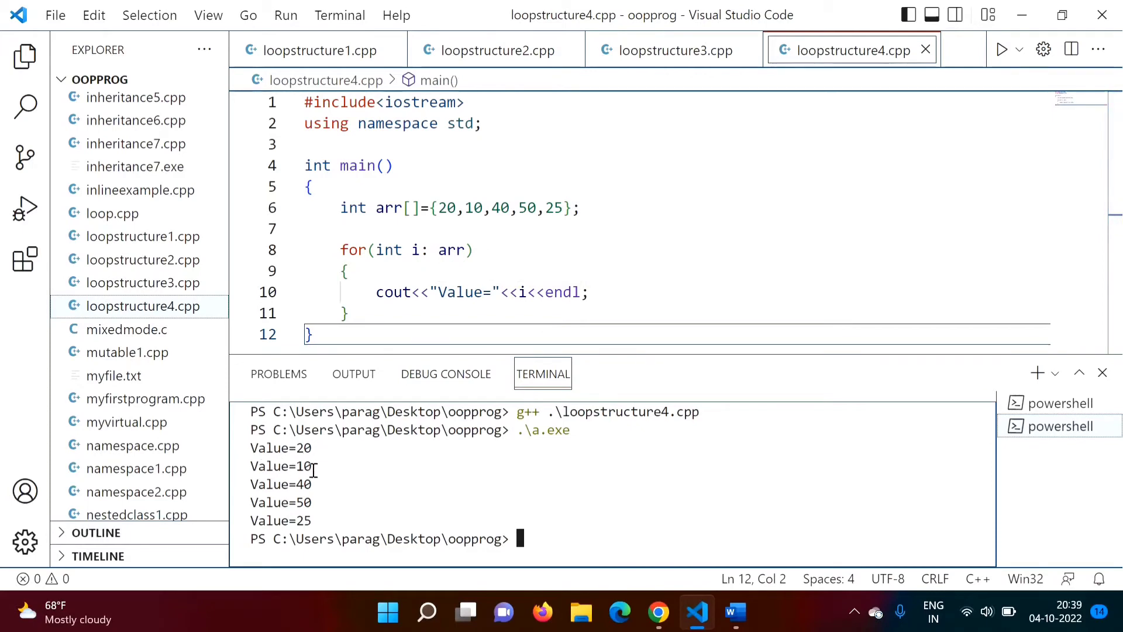
pyautogui.moveTo(265, 509)
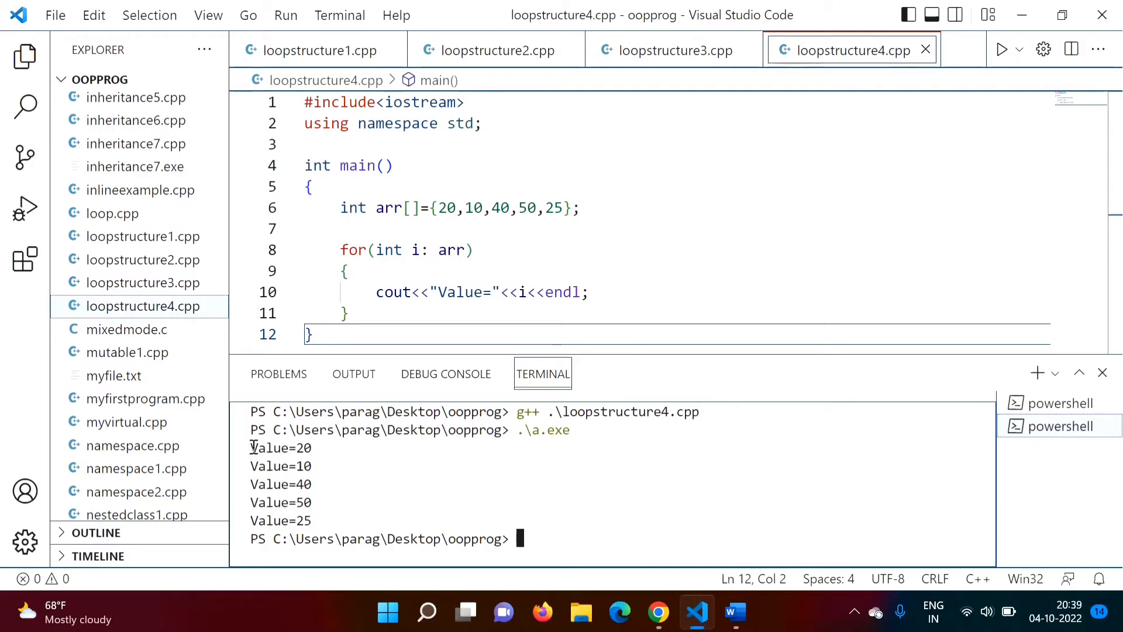
pyautogui.moveTo(250, 448); pyautogui.dragTo(311, 521)
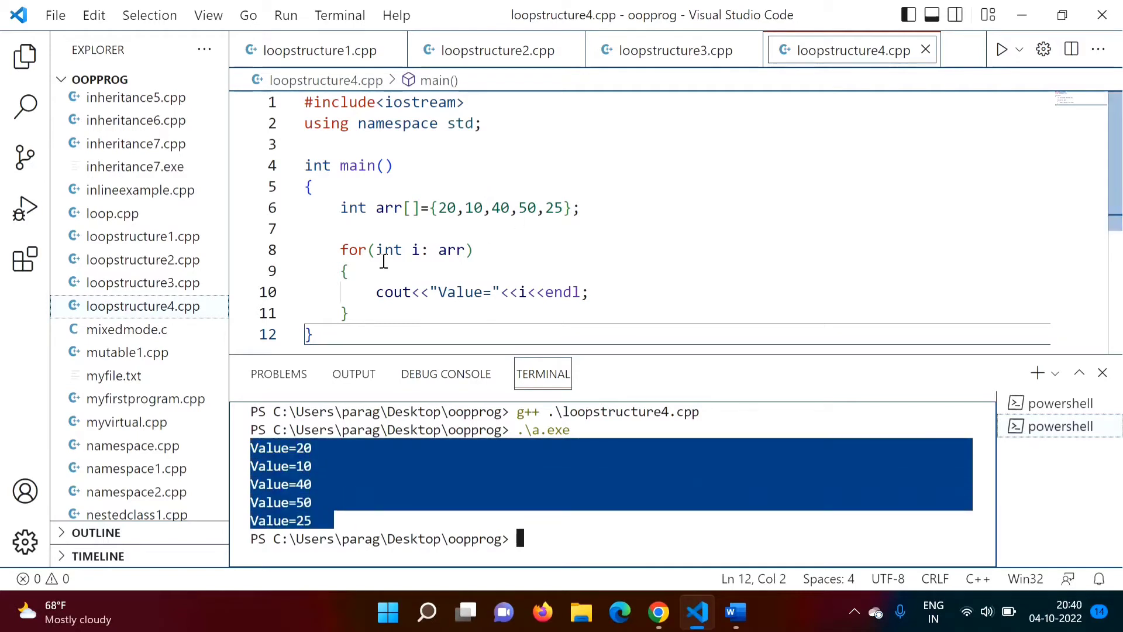
pyautogui.scroll(-3)
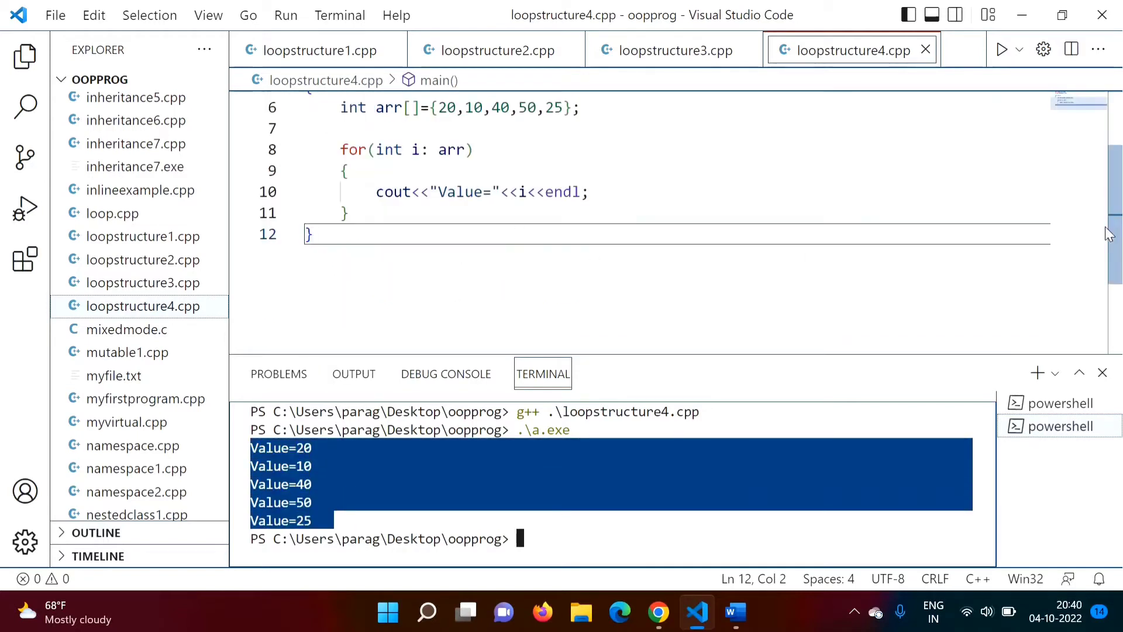
pyautogui.scroll(3)
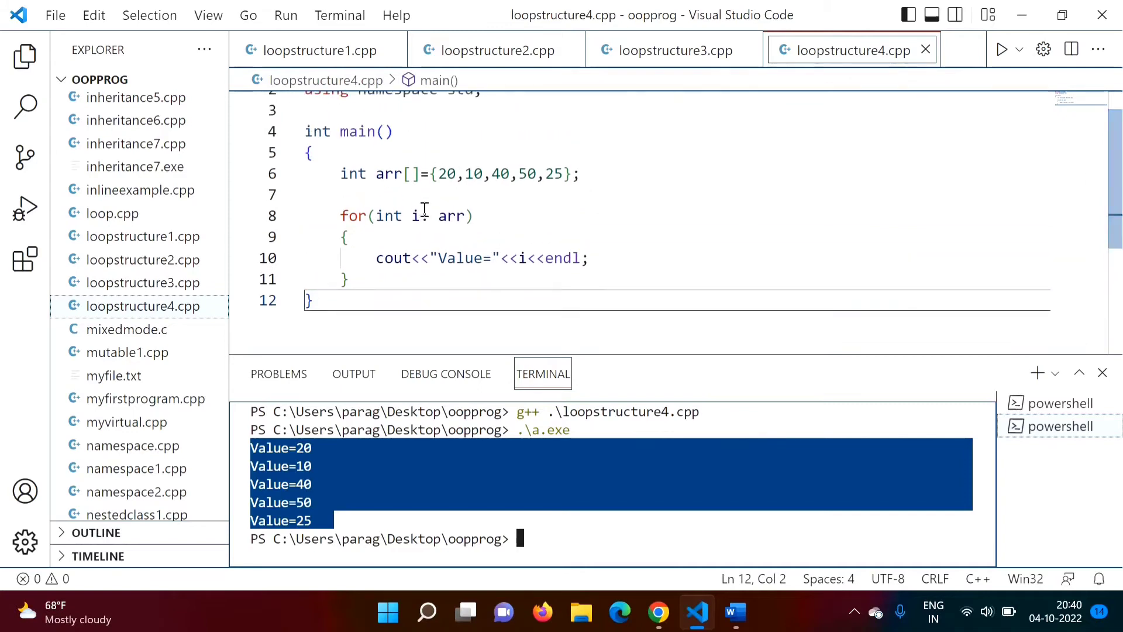
pyautogui.moveTo(452, 216)
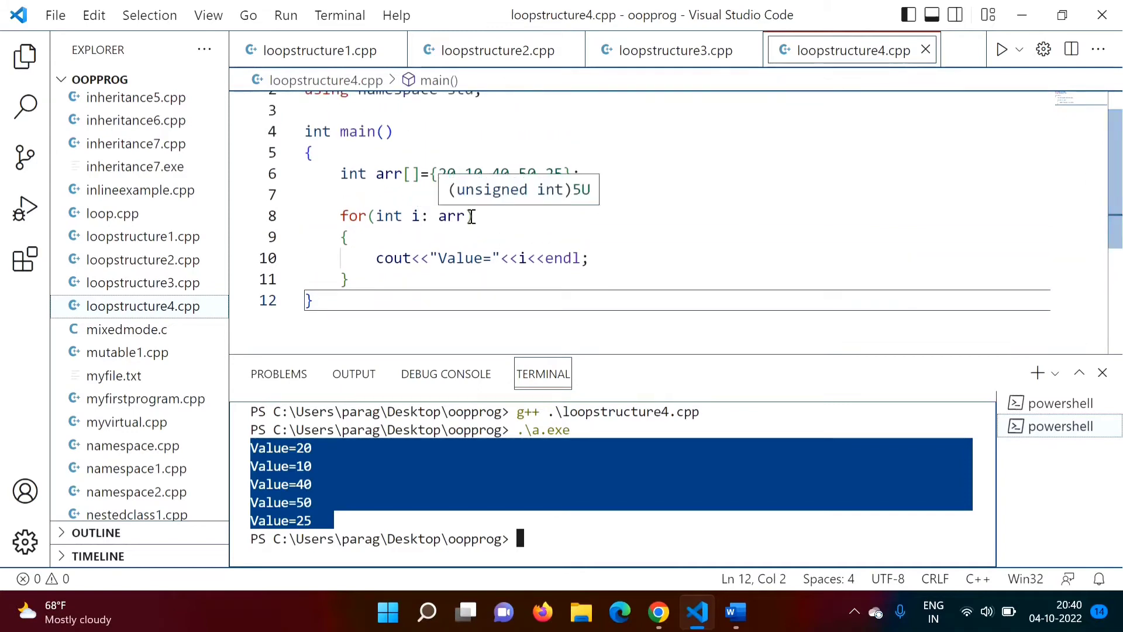
pyautogui.moveTo(318, 451)
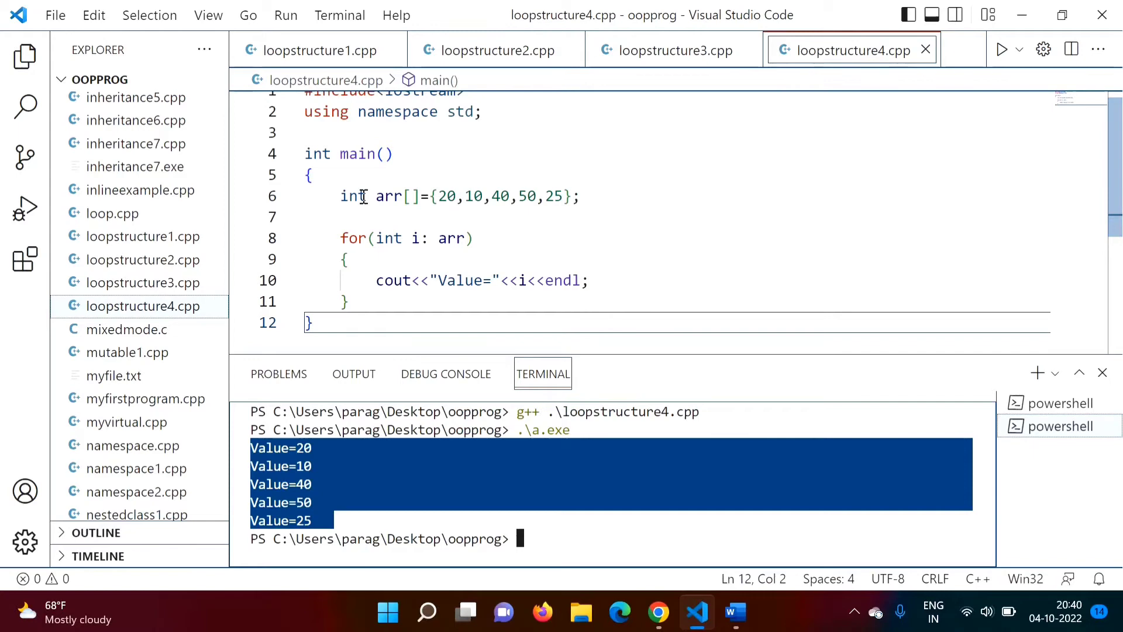
# - Comment out the arr declaration, loop directly over {20,10,40,50,25}, and recompile with g++
pyautogui.write('//')
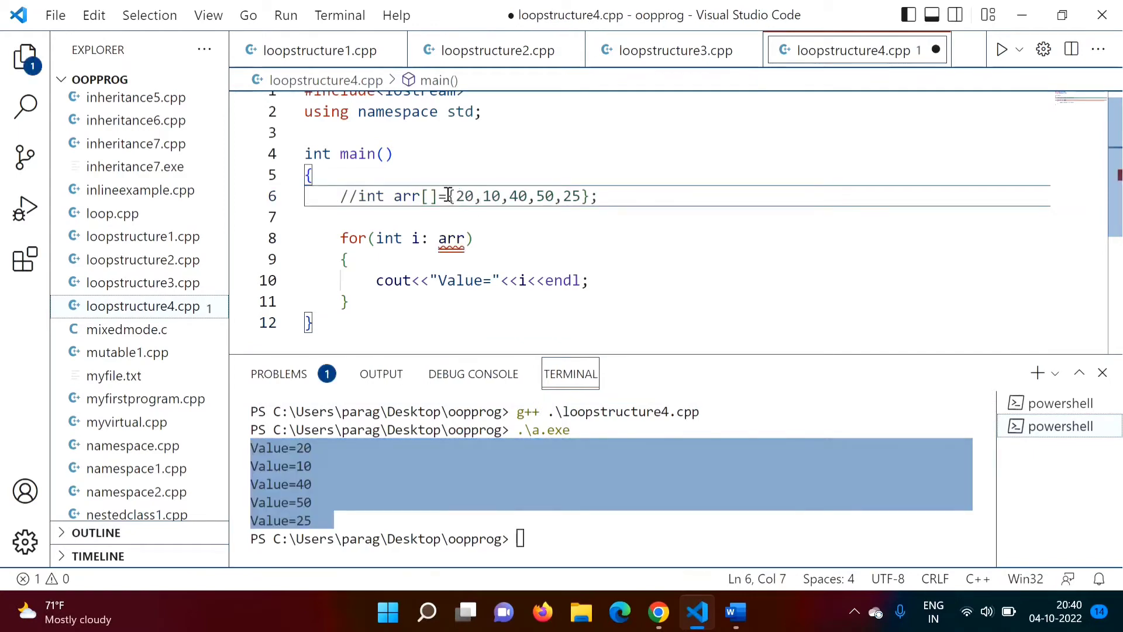
pyautogui.moveTo(448, 195); pyautogui.dragTo(583, 195)
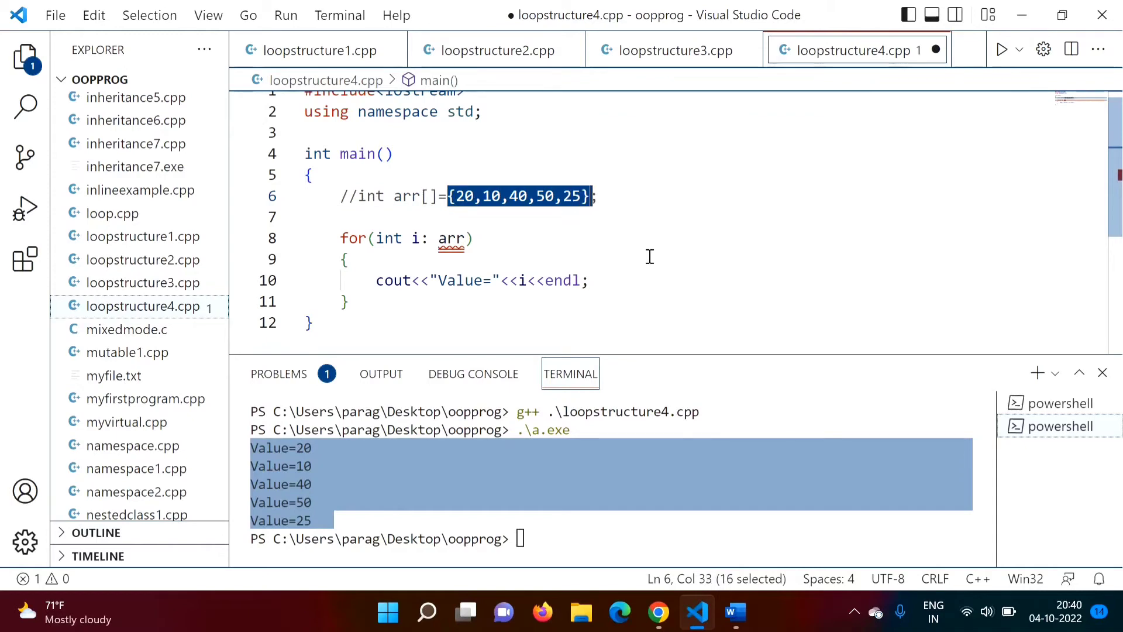
pyautogui.click(465, 238)
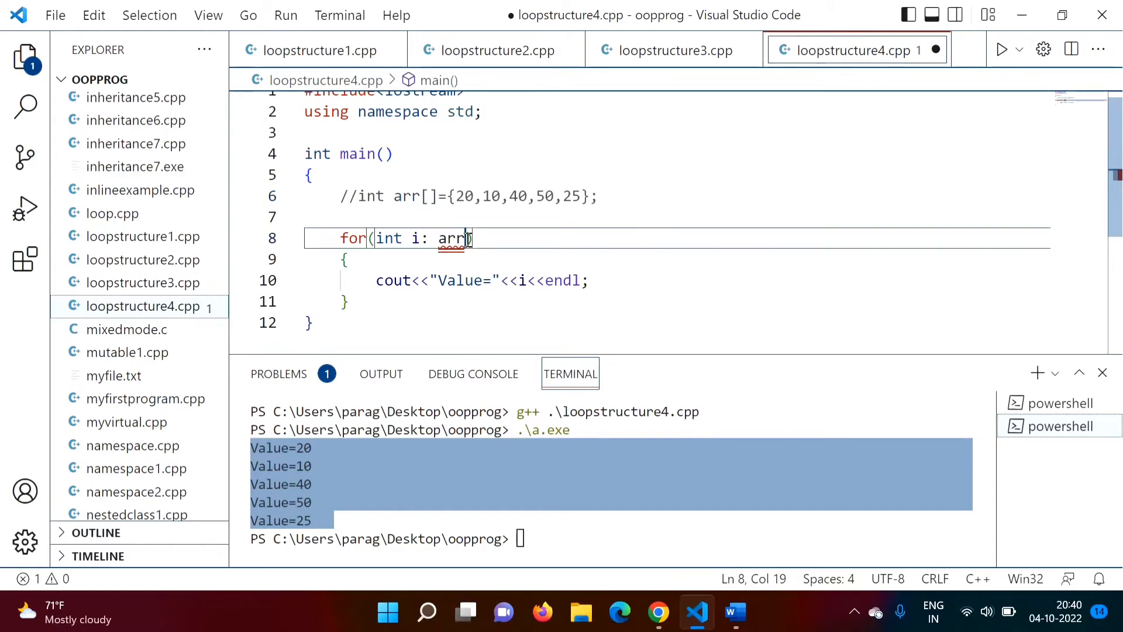
pyautogui.write('{20,10,40,50,25}')
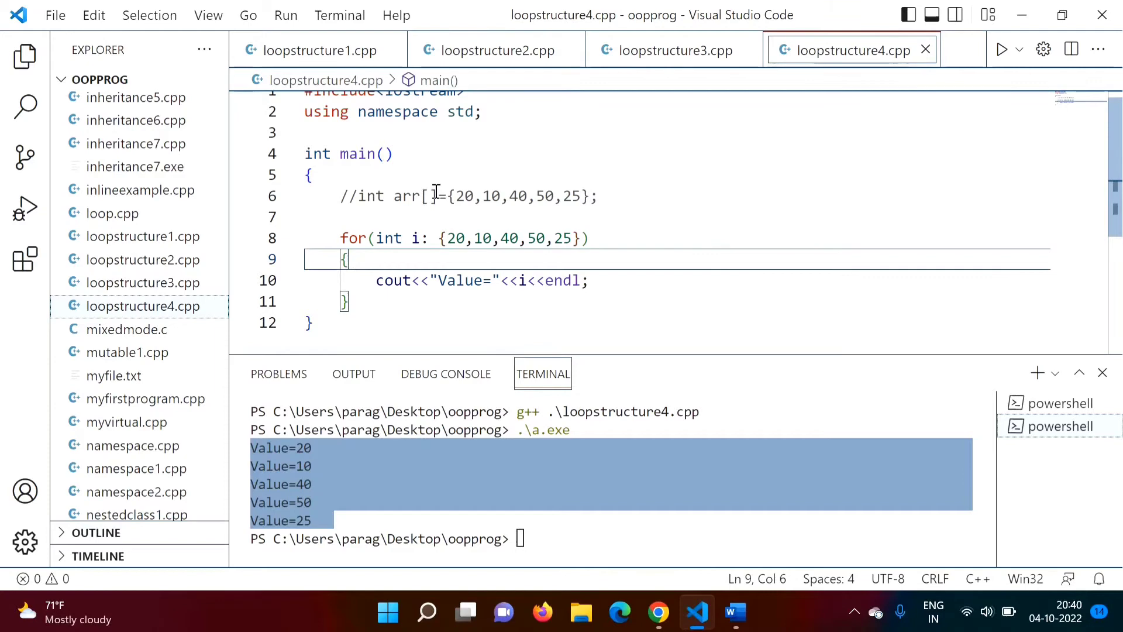
pyautogui.moveTo(462, 243)
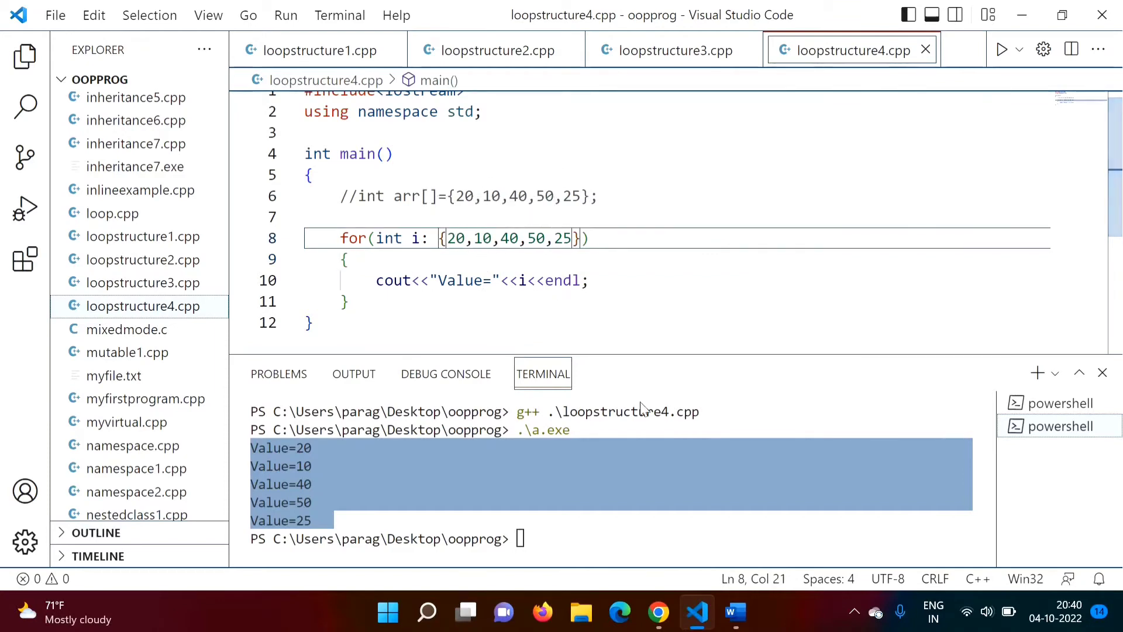
pyautogui.write('cture4.cpp')
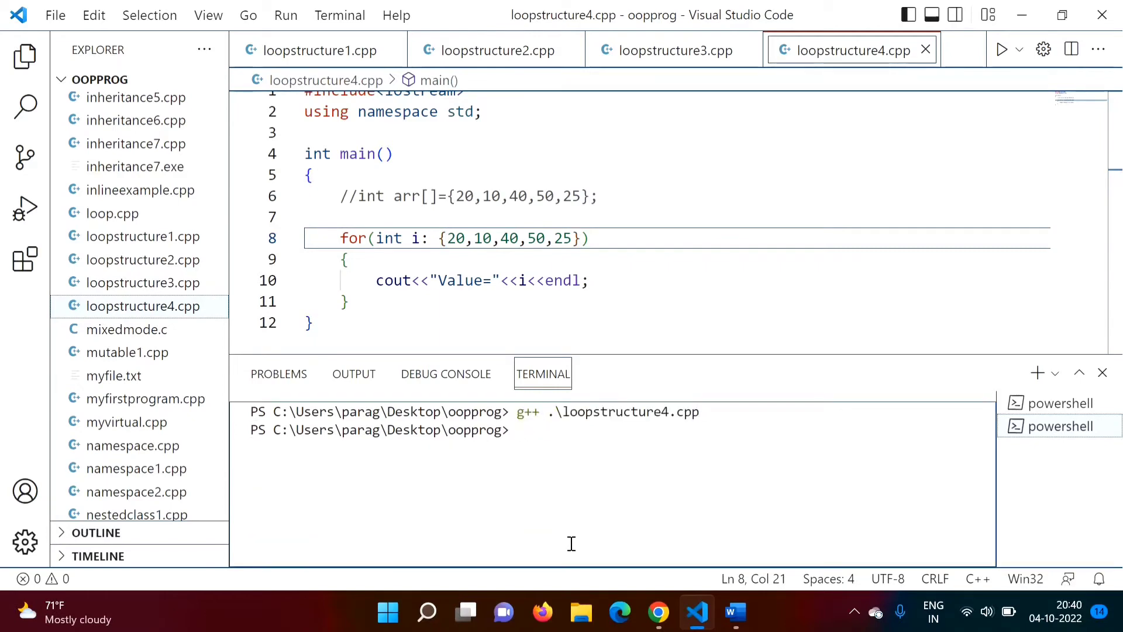
# - Run .\a.exe to print Value=20, 10, 40, 50, 25 again, then return to the editor after the loop
pyautogui.write('.\\a.exe')
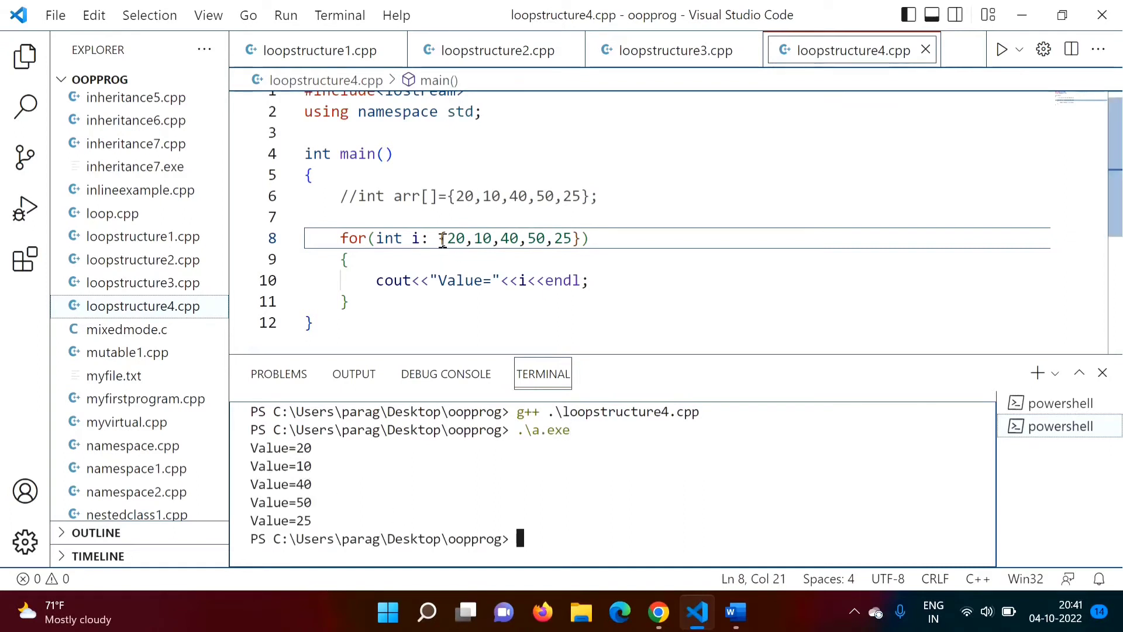
pyautogui.click(587, 279)
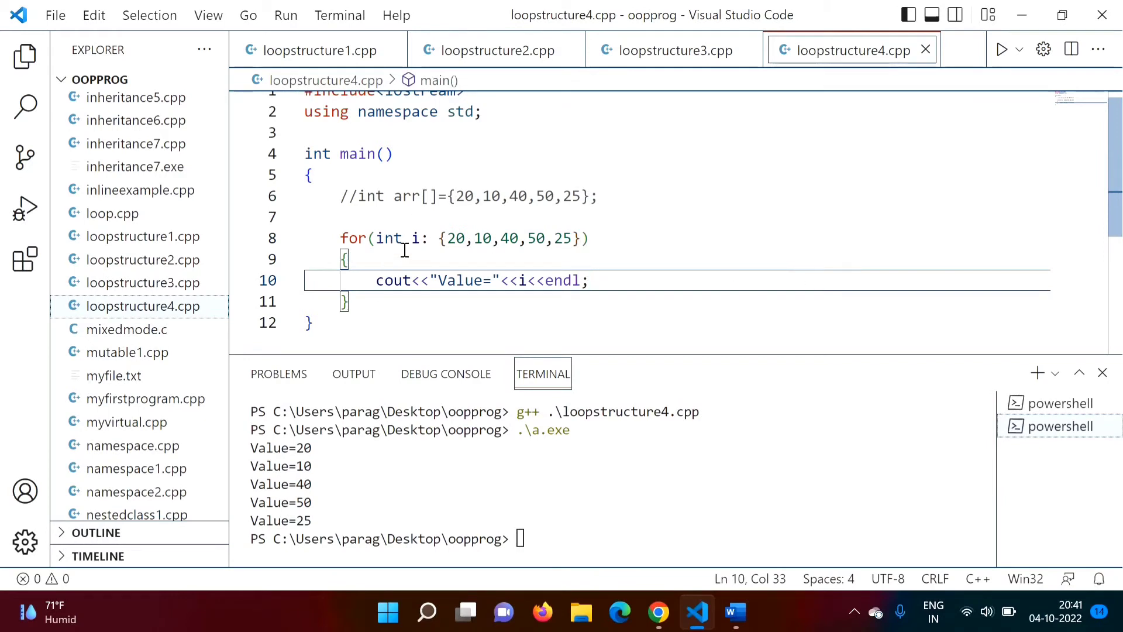
pyautogui.moveTo(605, 260)
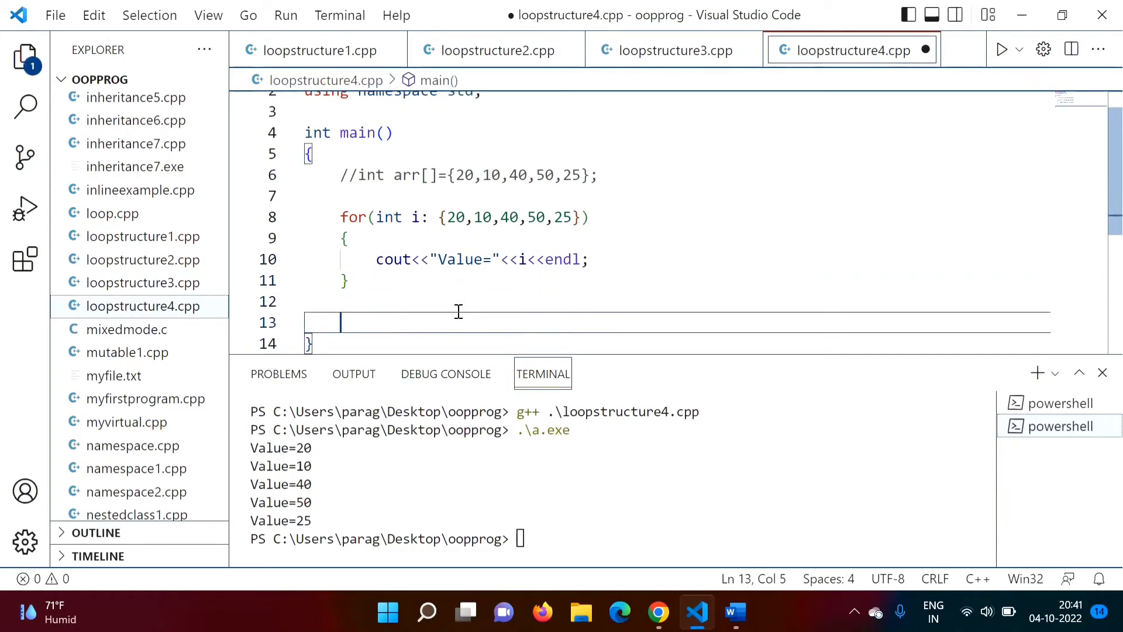
# - Declare char x[]={'a','b','c','d'}; after the first loop
pyautogui.scroll(-3)
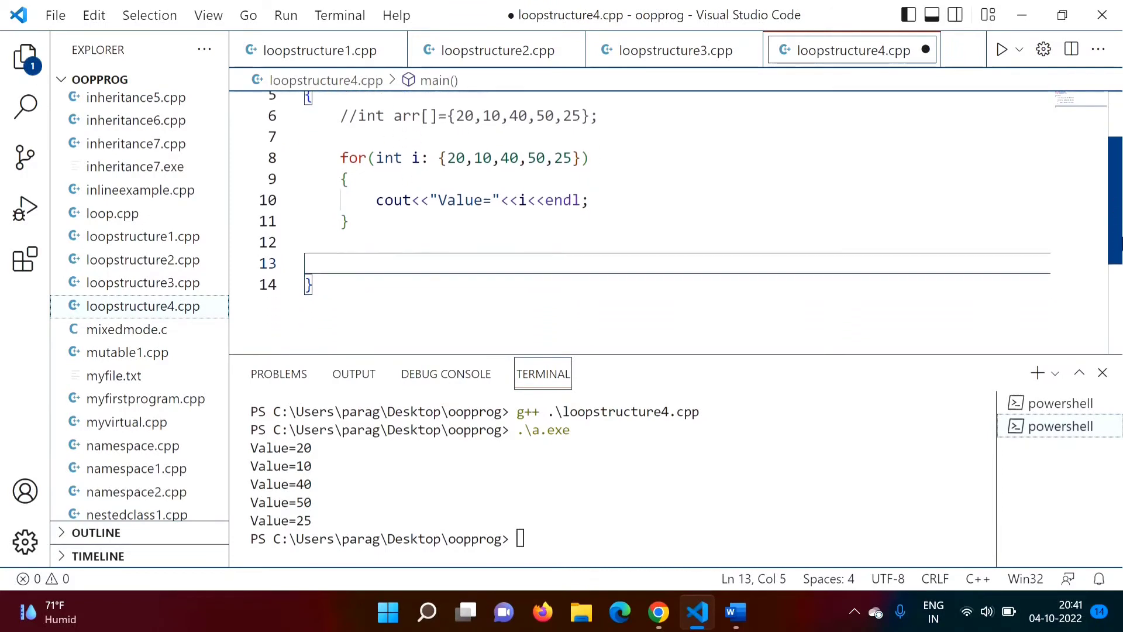
pyautogui.write('char x')
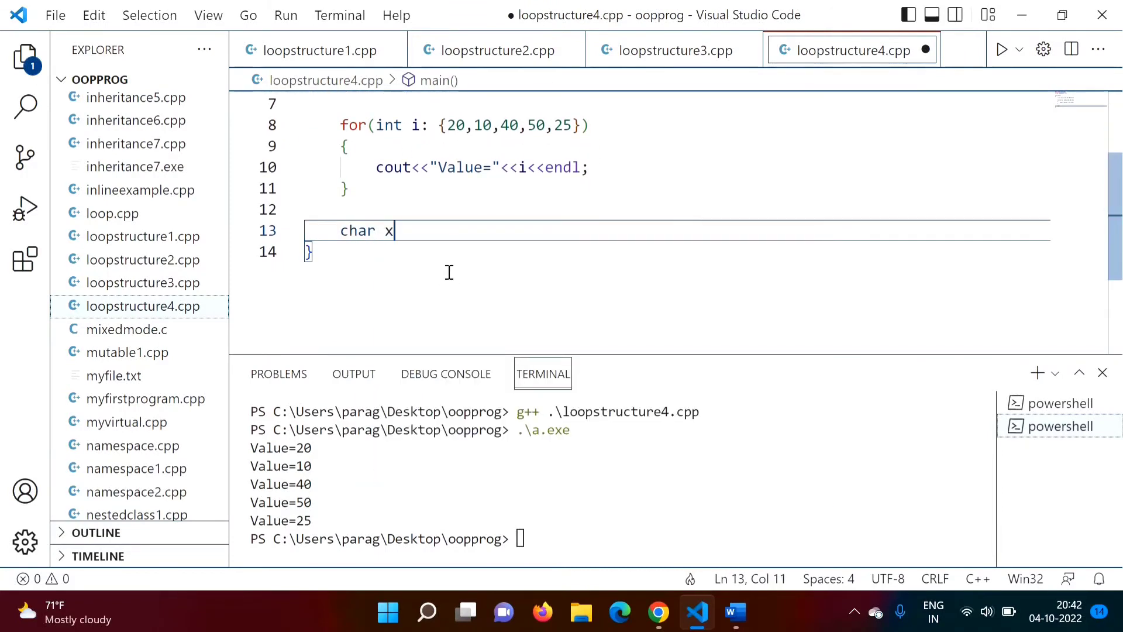
pyautogui.write('[]=')
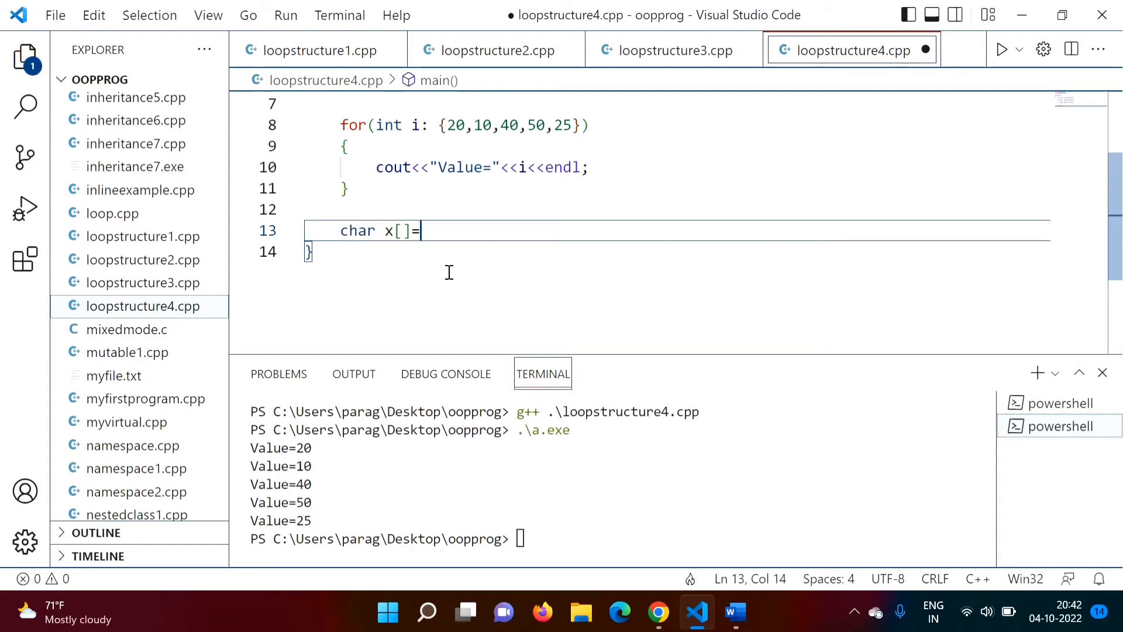
pyautogui.write("{'a'}")
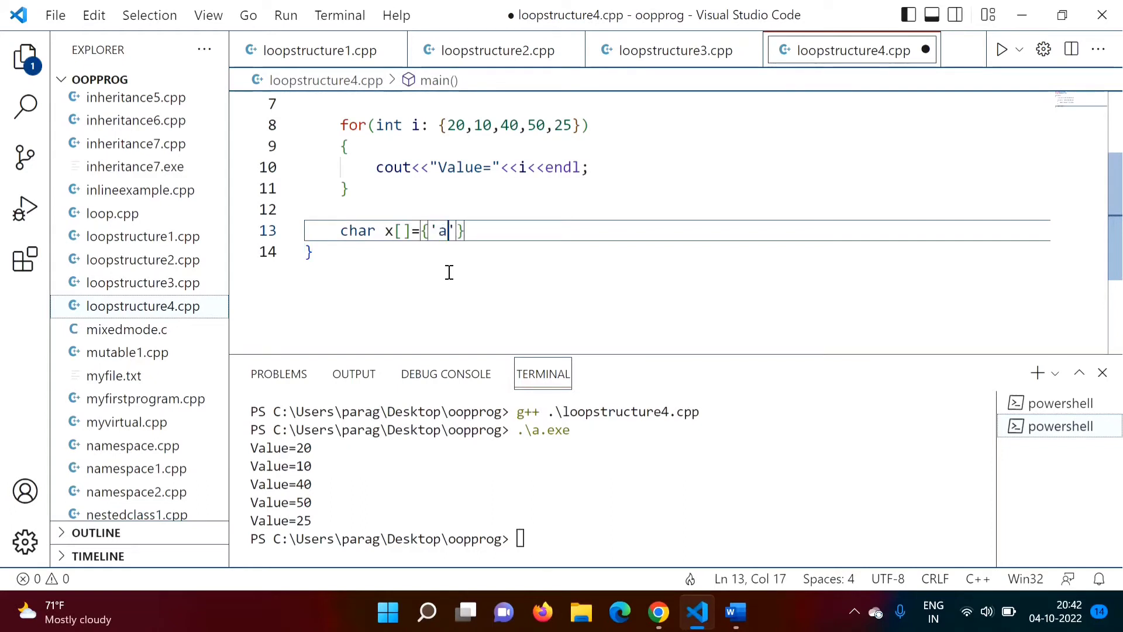
pyautogui.write(",'")
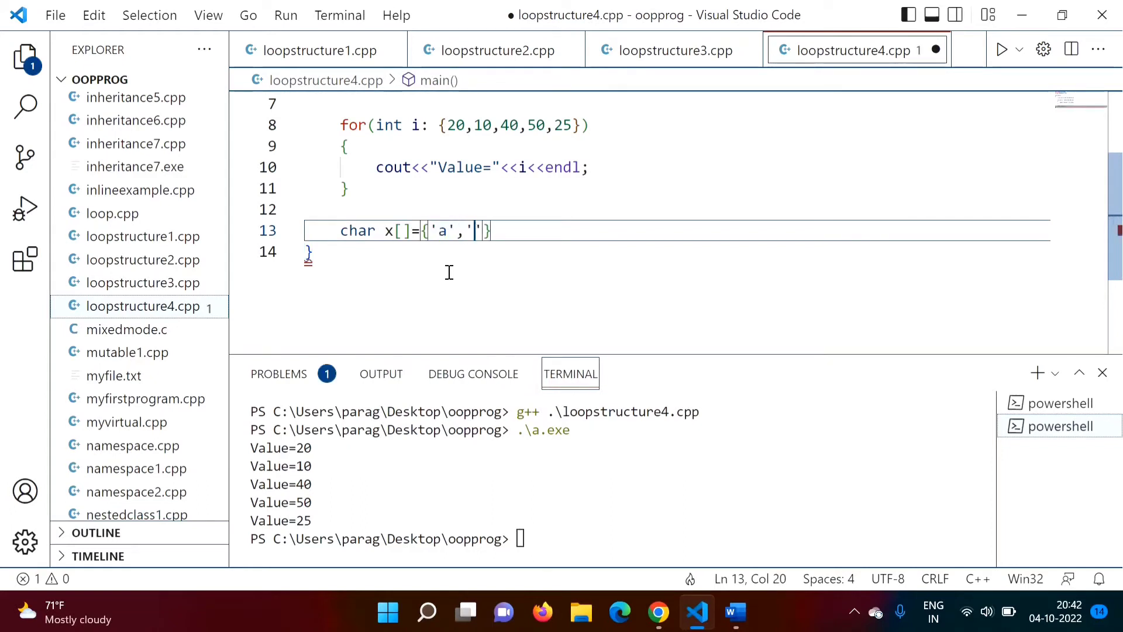
pyautogui.write('b')
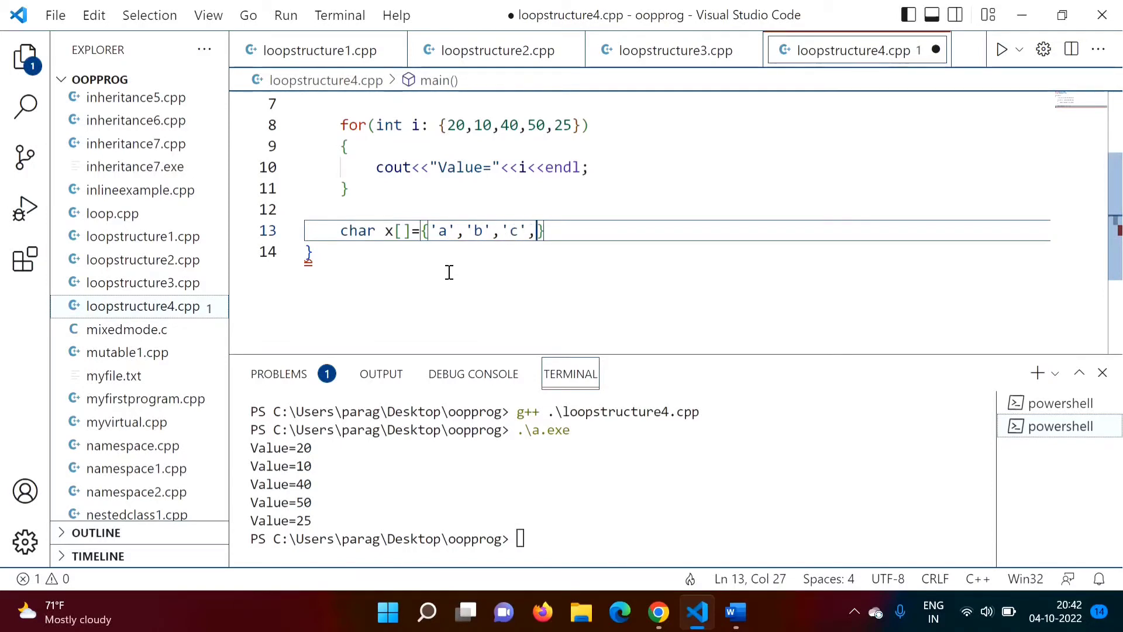
pyautogui.write("'d'")
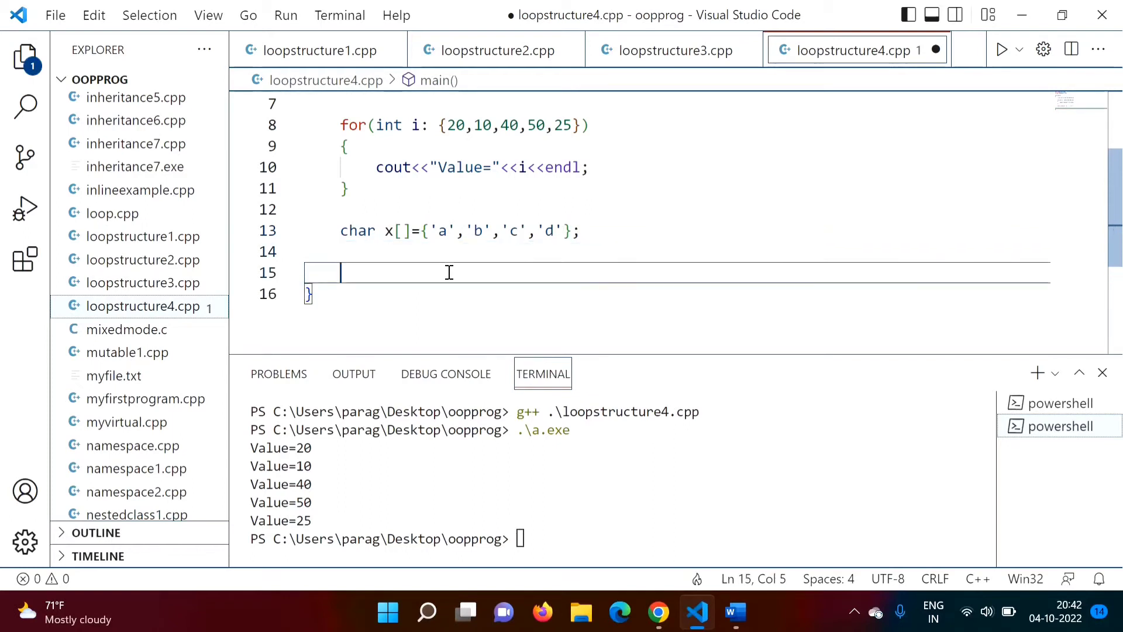
# - Start a second range-based loop for(char i:x) with an empty brace body
pyautogui.write('for(')
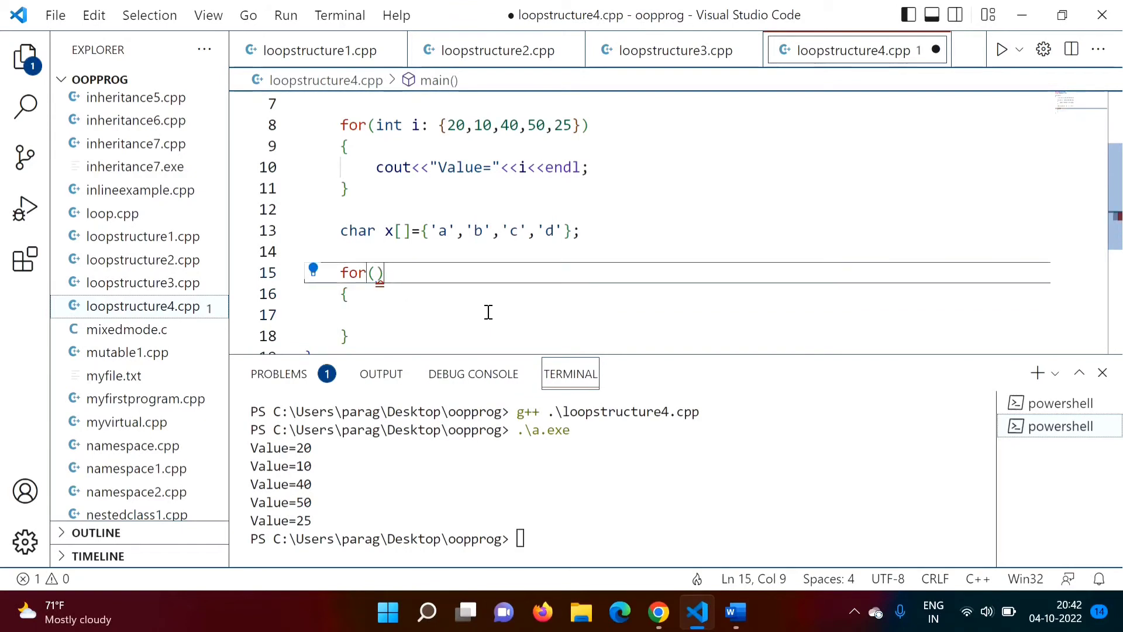
pyautogui.write('char')
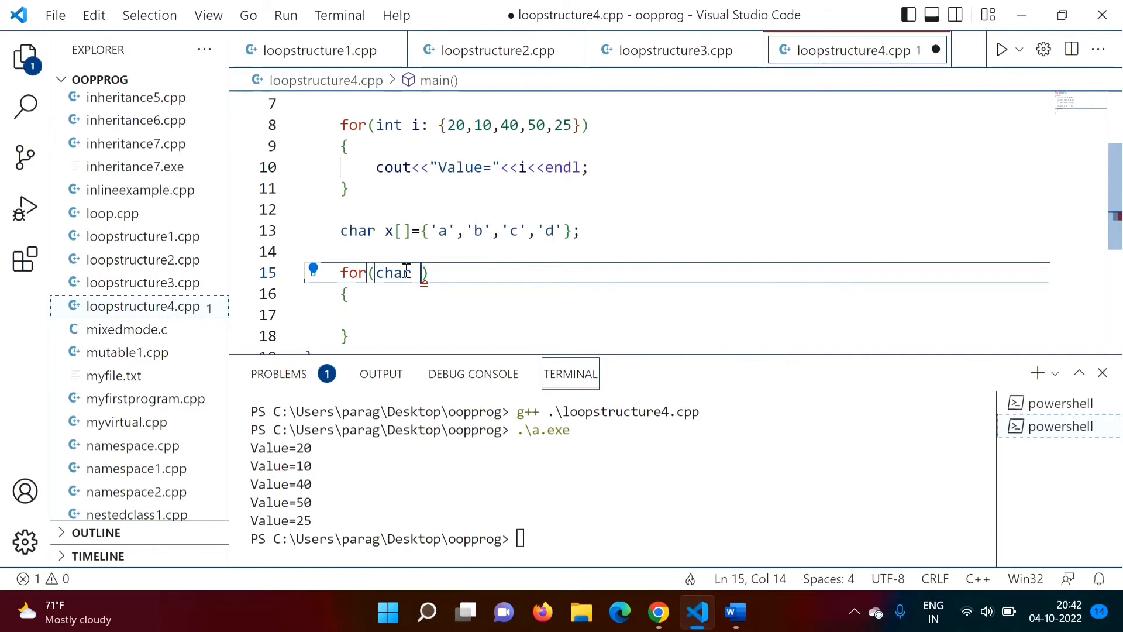
pyautogui.moveTo(550, 324)
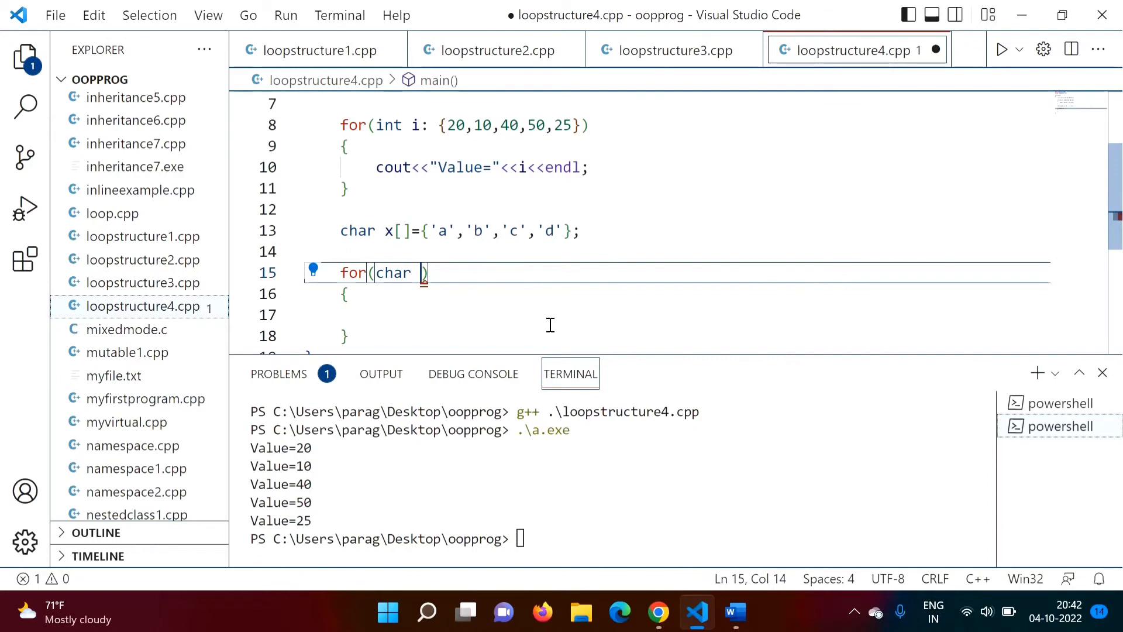
pyautogui.write('i')
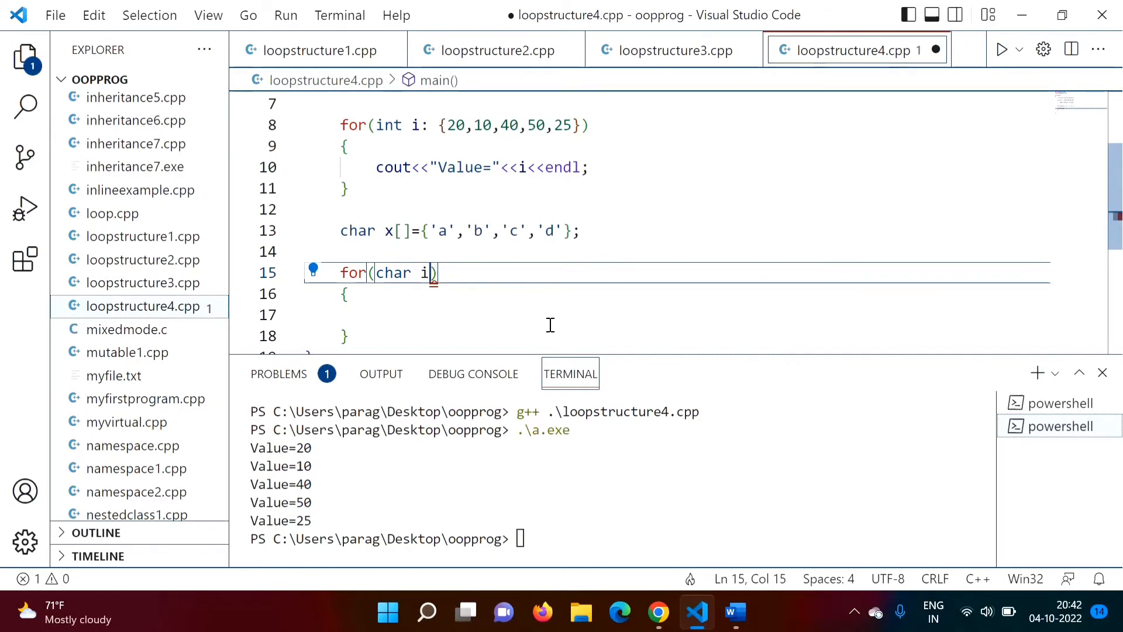
pyautogui.write(':x')
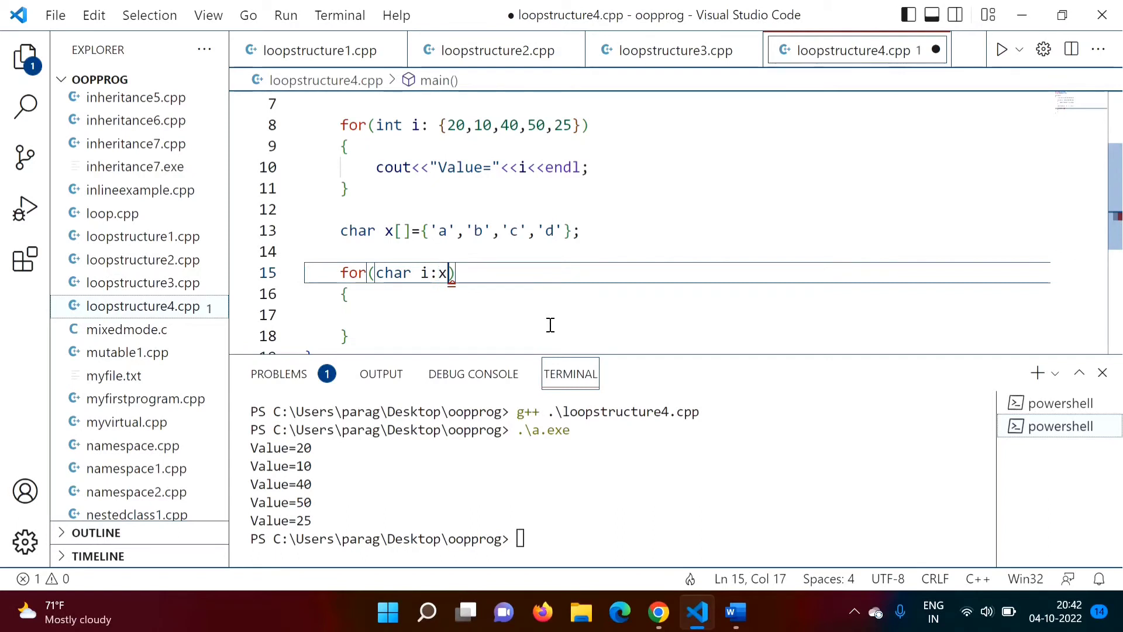
pyautogui.write('x')
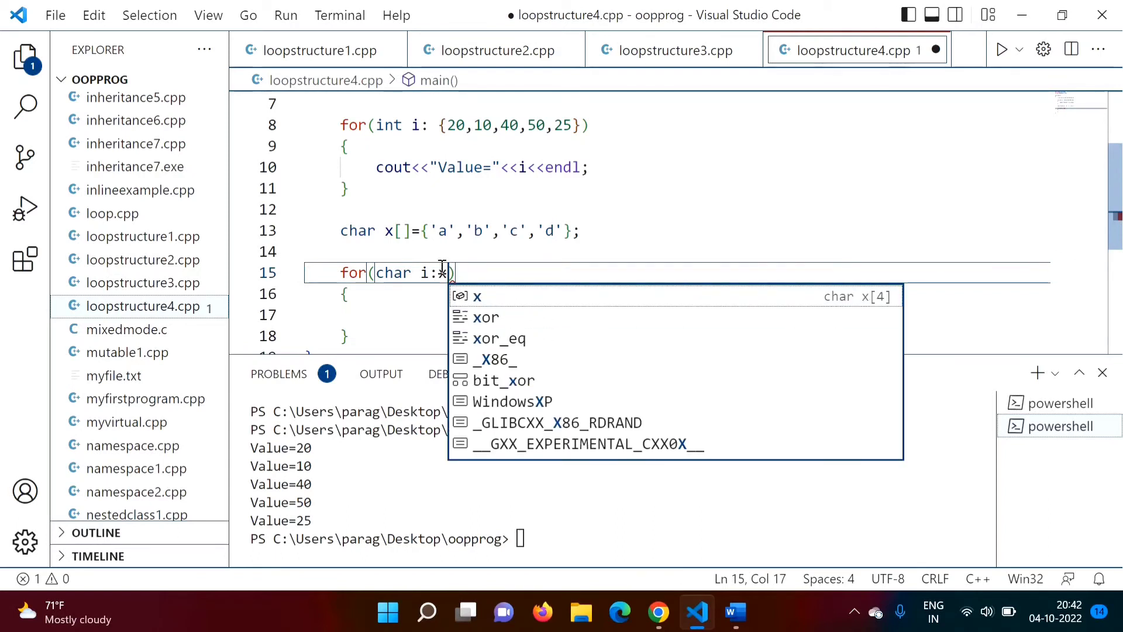
pyautogui.write('x')
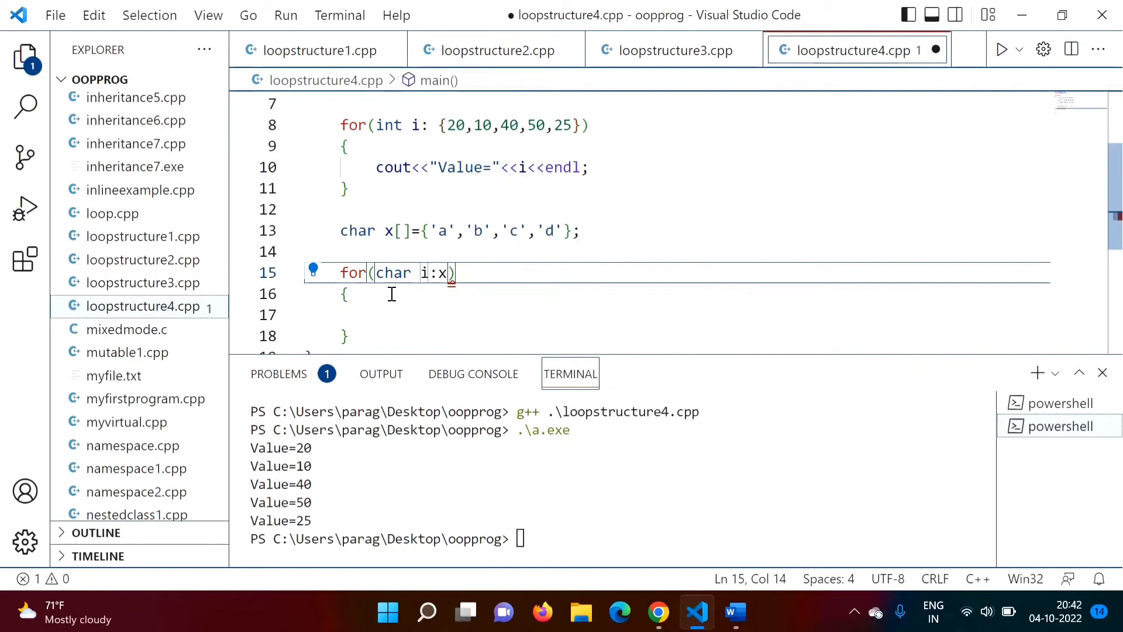
pyautogui.moveTo(445, 272)
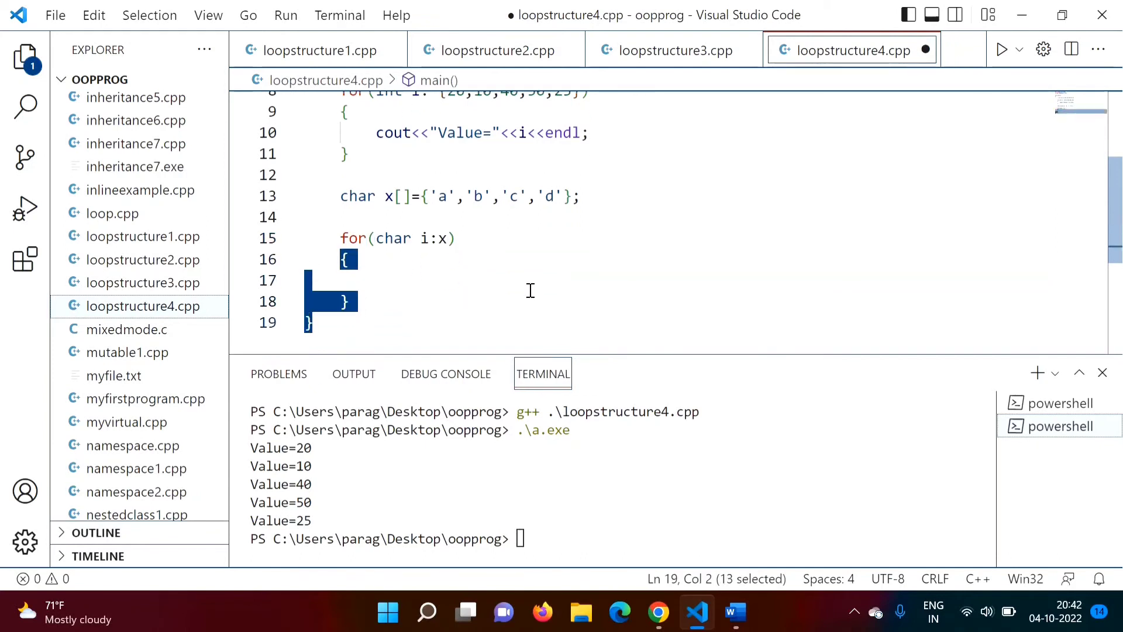
# - Write cout<<"Character ="<<i<<endl; as the char loop body and save the file
pyautogui.click(402, 281)
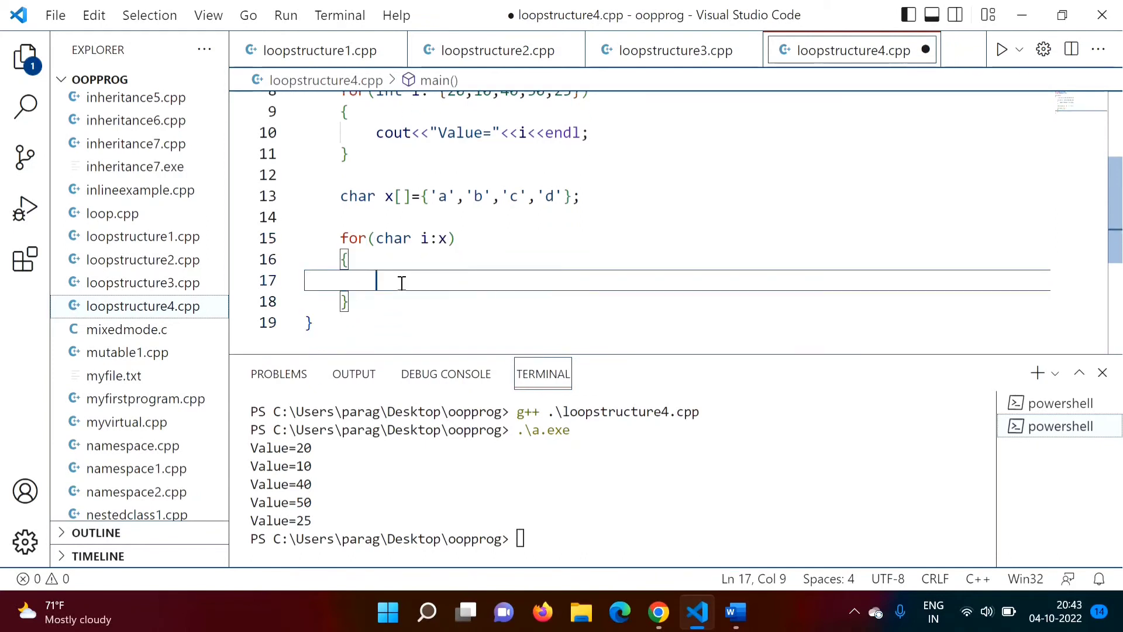
pyautogui.write('cout')
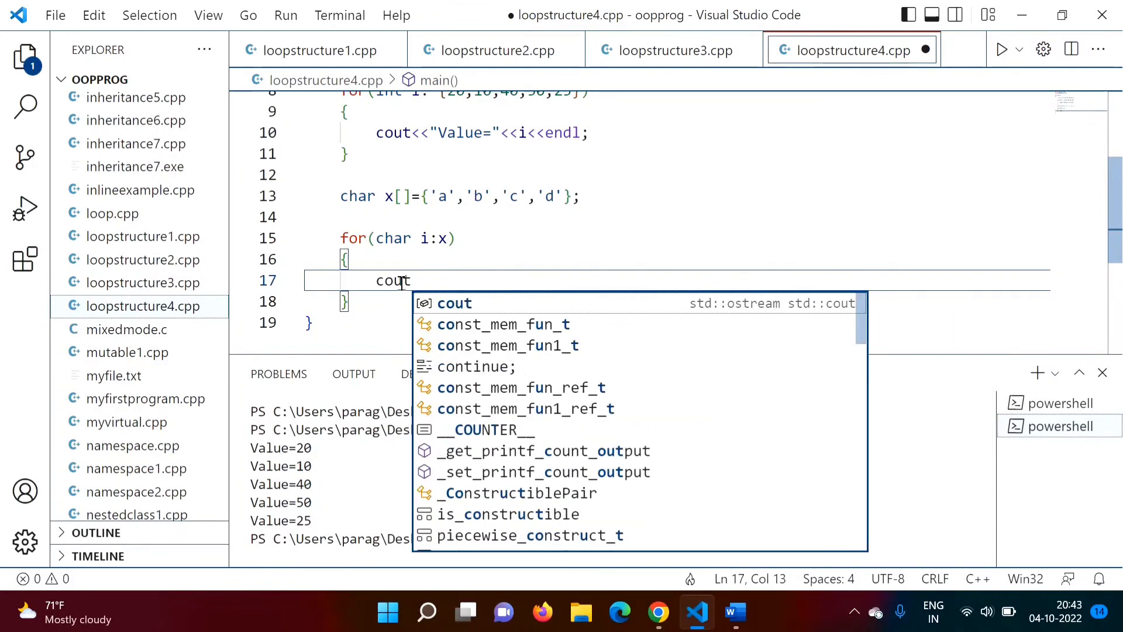
pyautogui.write('<<""')
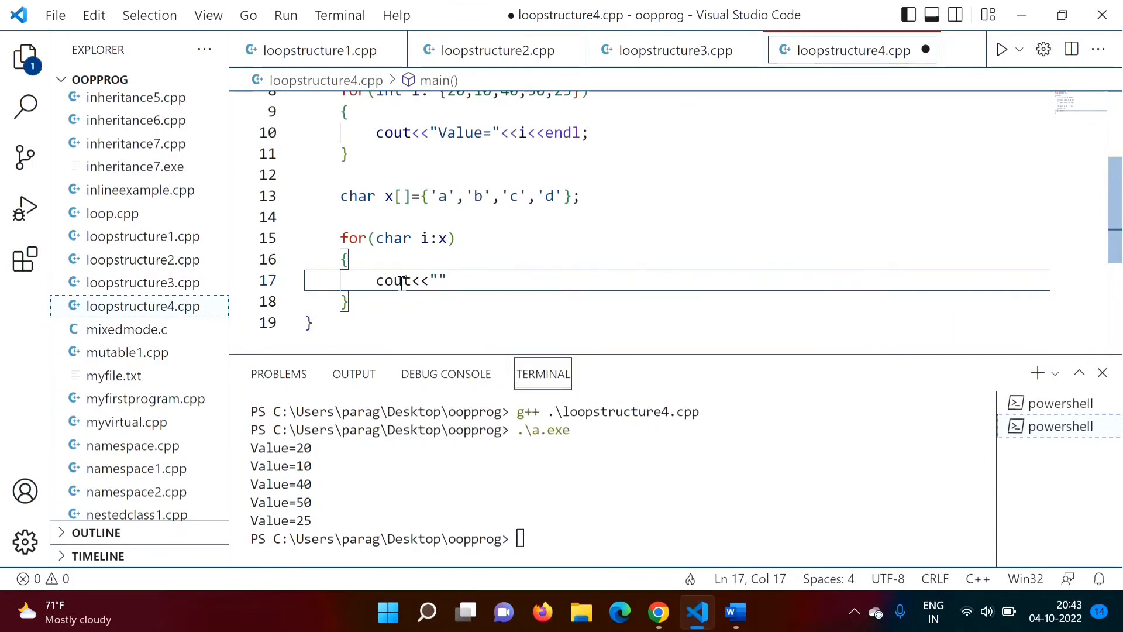
pyautogui.write('C')
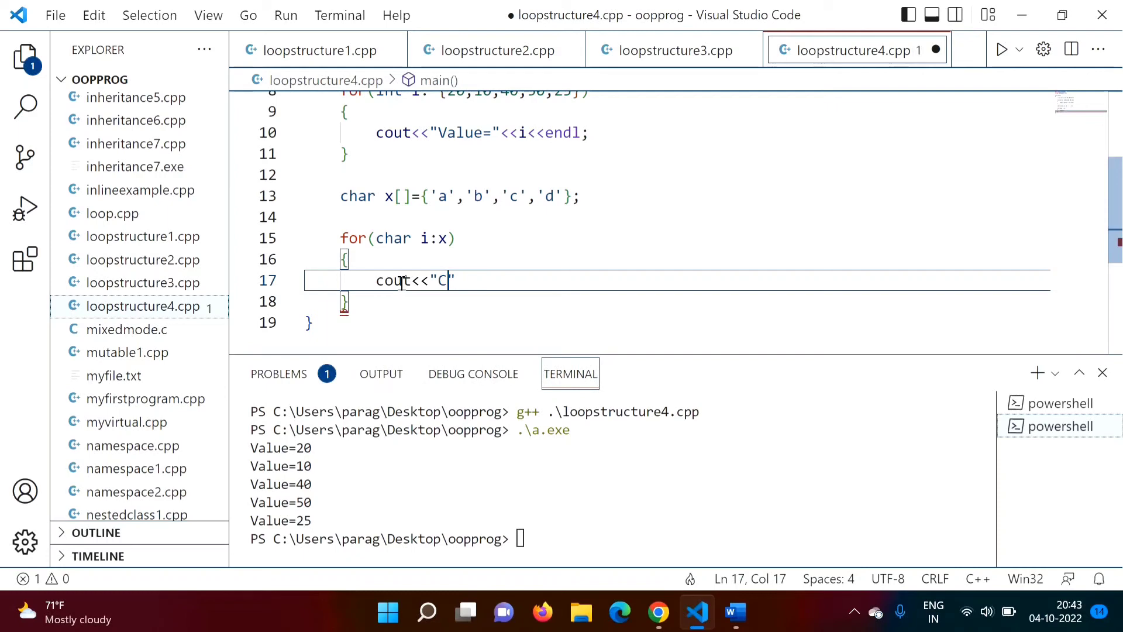
pyautogui.write('haracter')
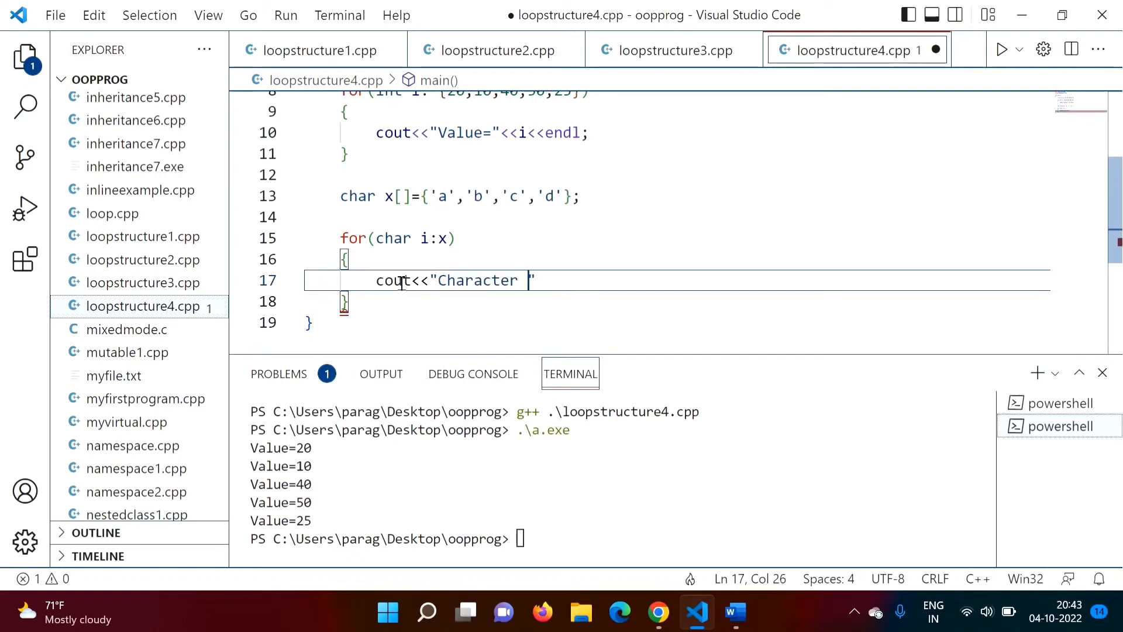
pyautogui.write('="<<')
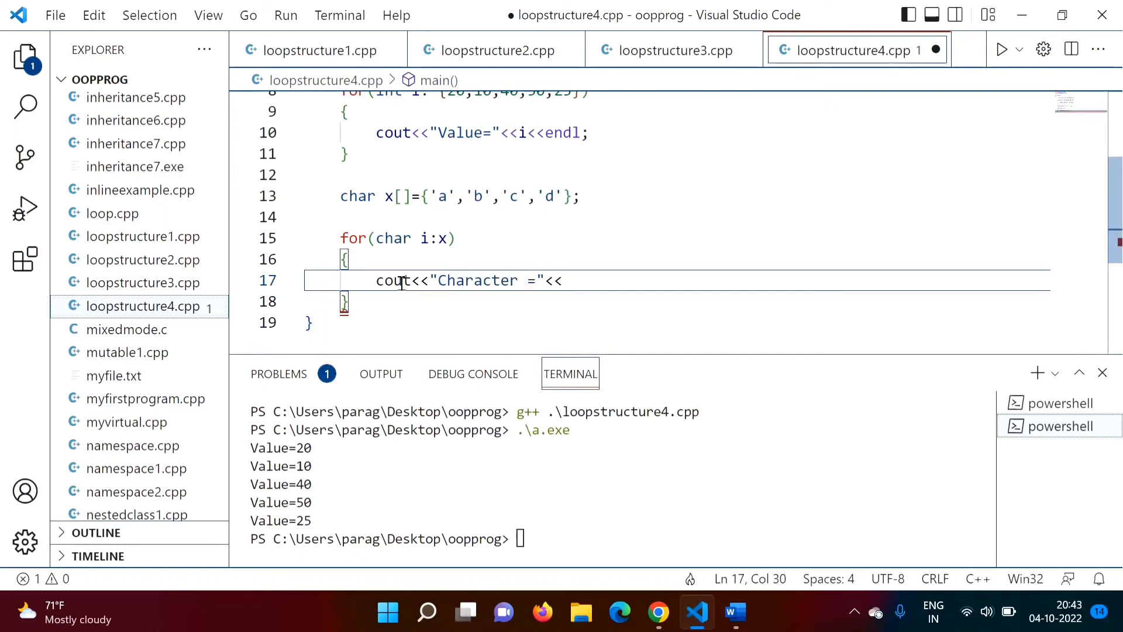
pyautogui.write('i')
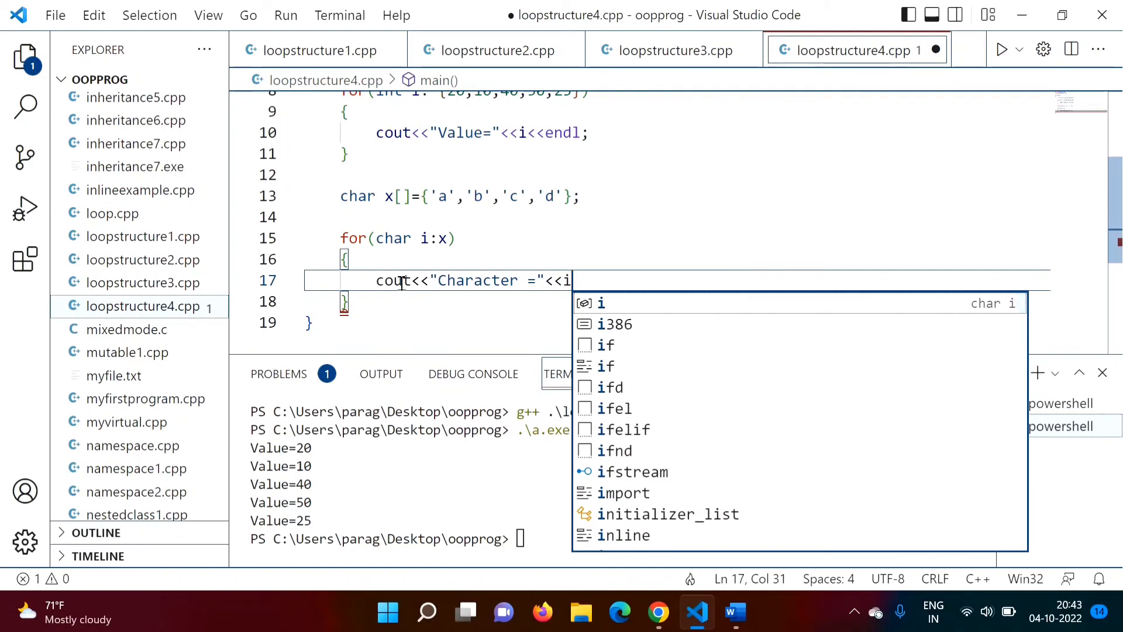
pyautogui.write('<<endl;')
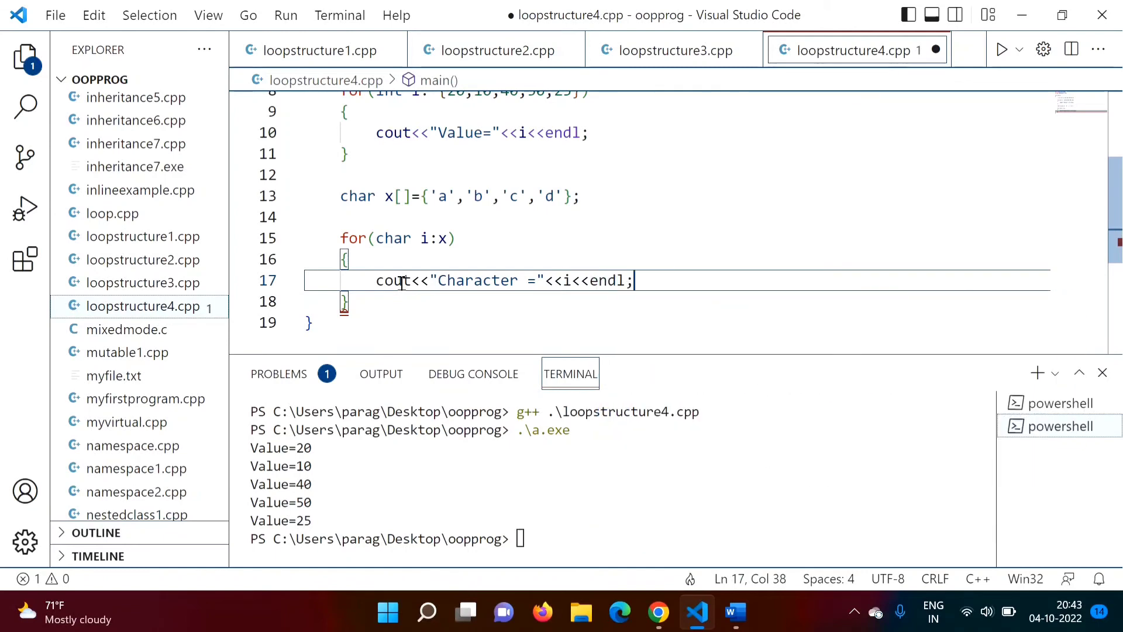
pyautogui.press('ctrl+s')
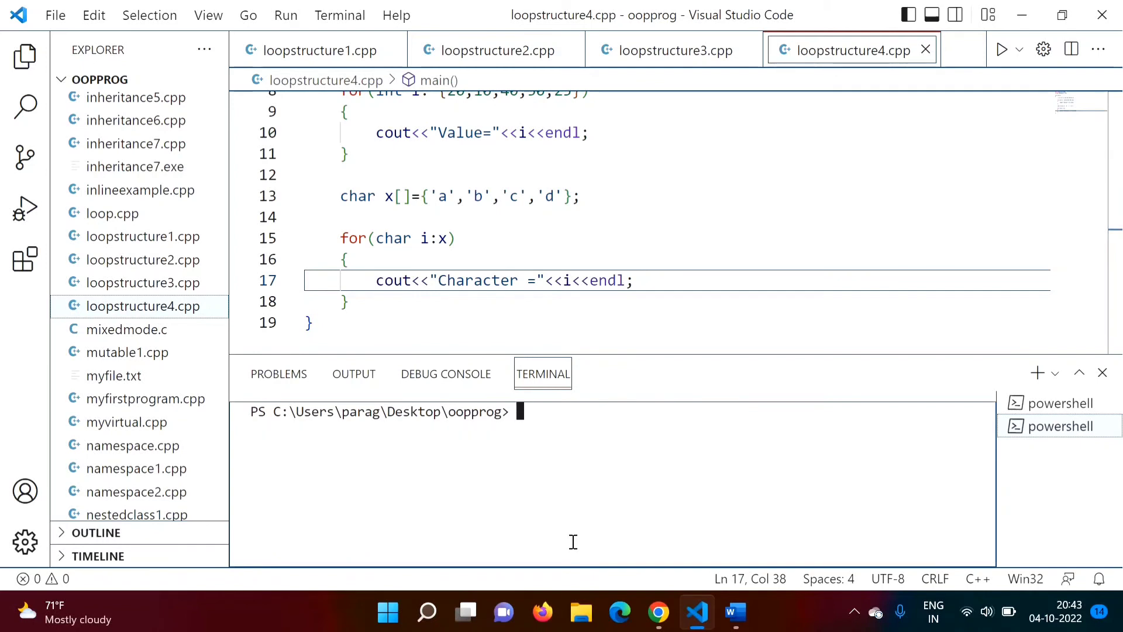
# - Recompile with g++ .\loopstructure4.cpp, run it, and highlight the Character =a–d output and the char loop
pyautogui.write('g++ .\\loopstructure4.cpp')
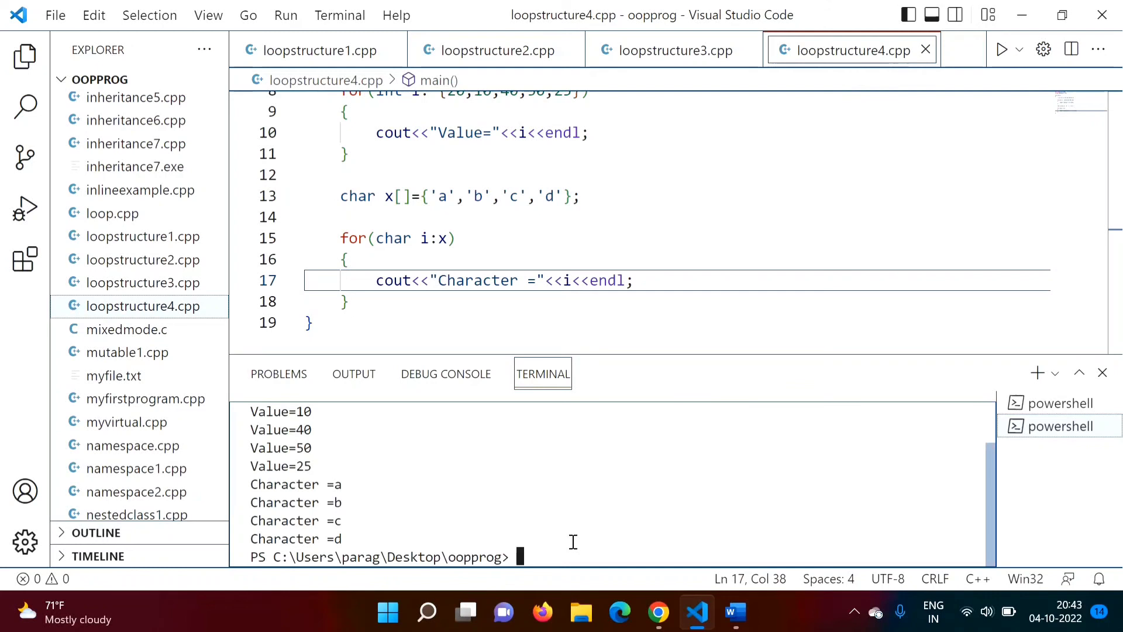
pyautogui.moveTo(296, 447)
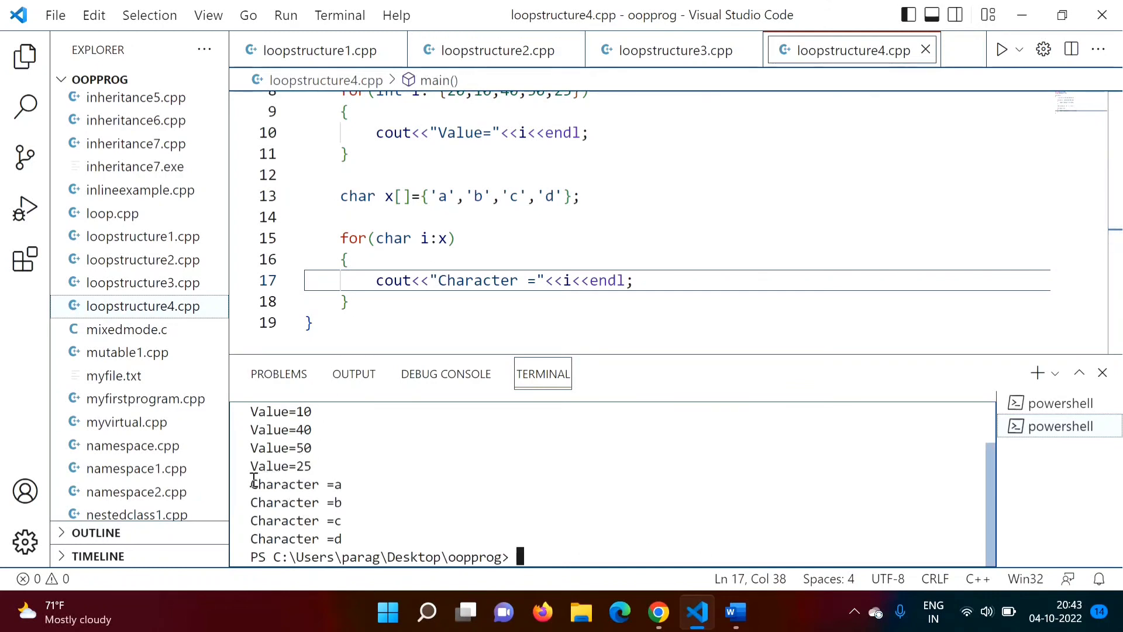
pyautogui.moveTo(251, 483); pyautogui.dragTo(342, 538)
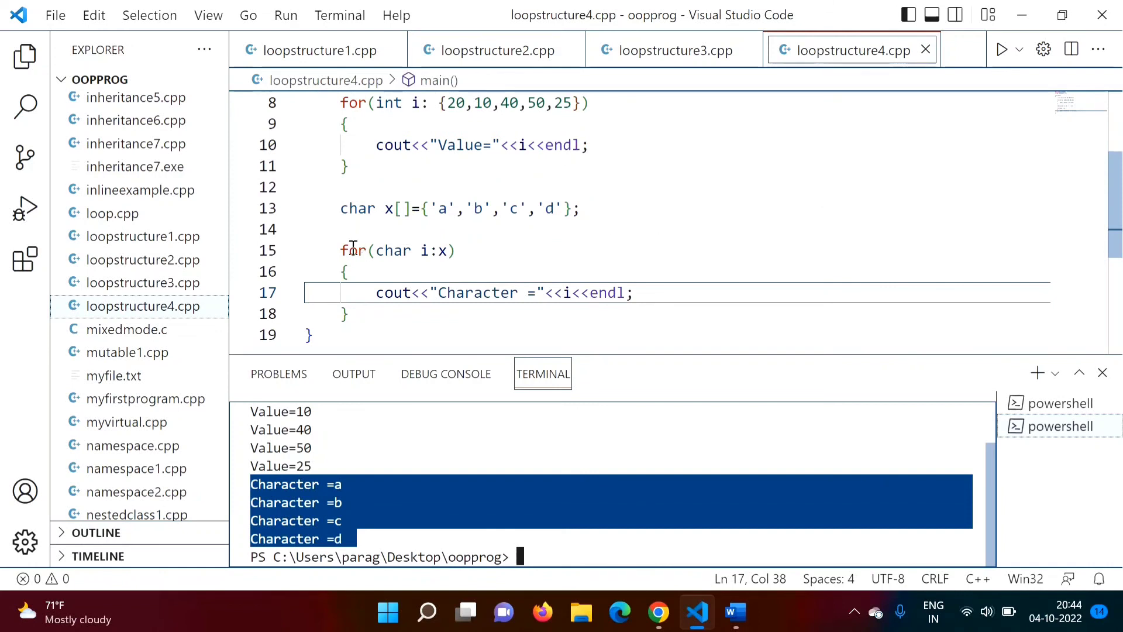
pyautogui.moveTo(340, 250); pyautogui.dragTo(351, 313)
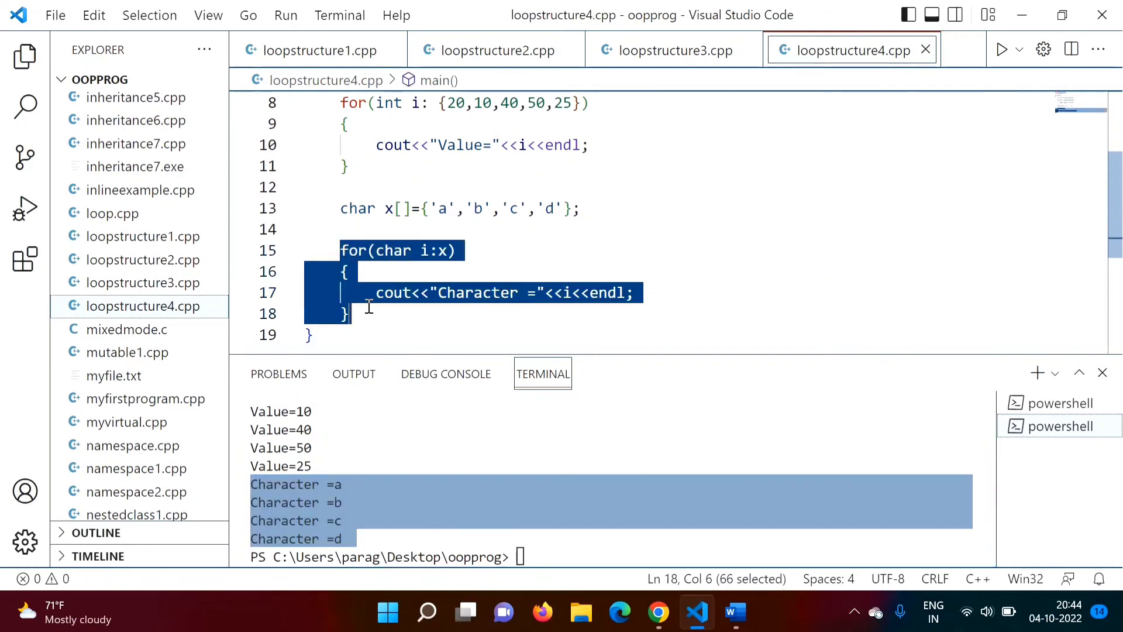